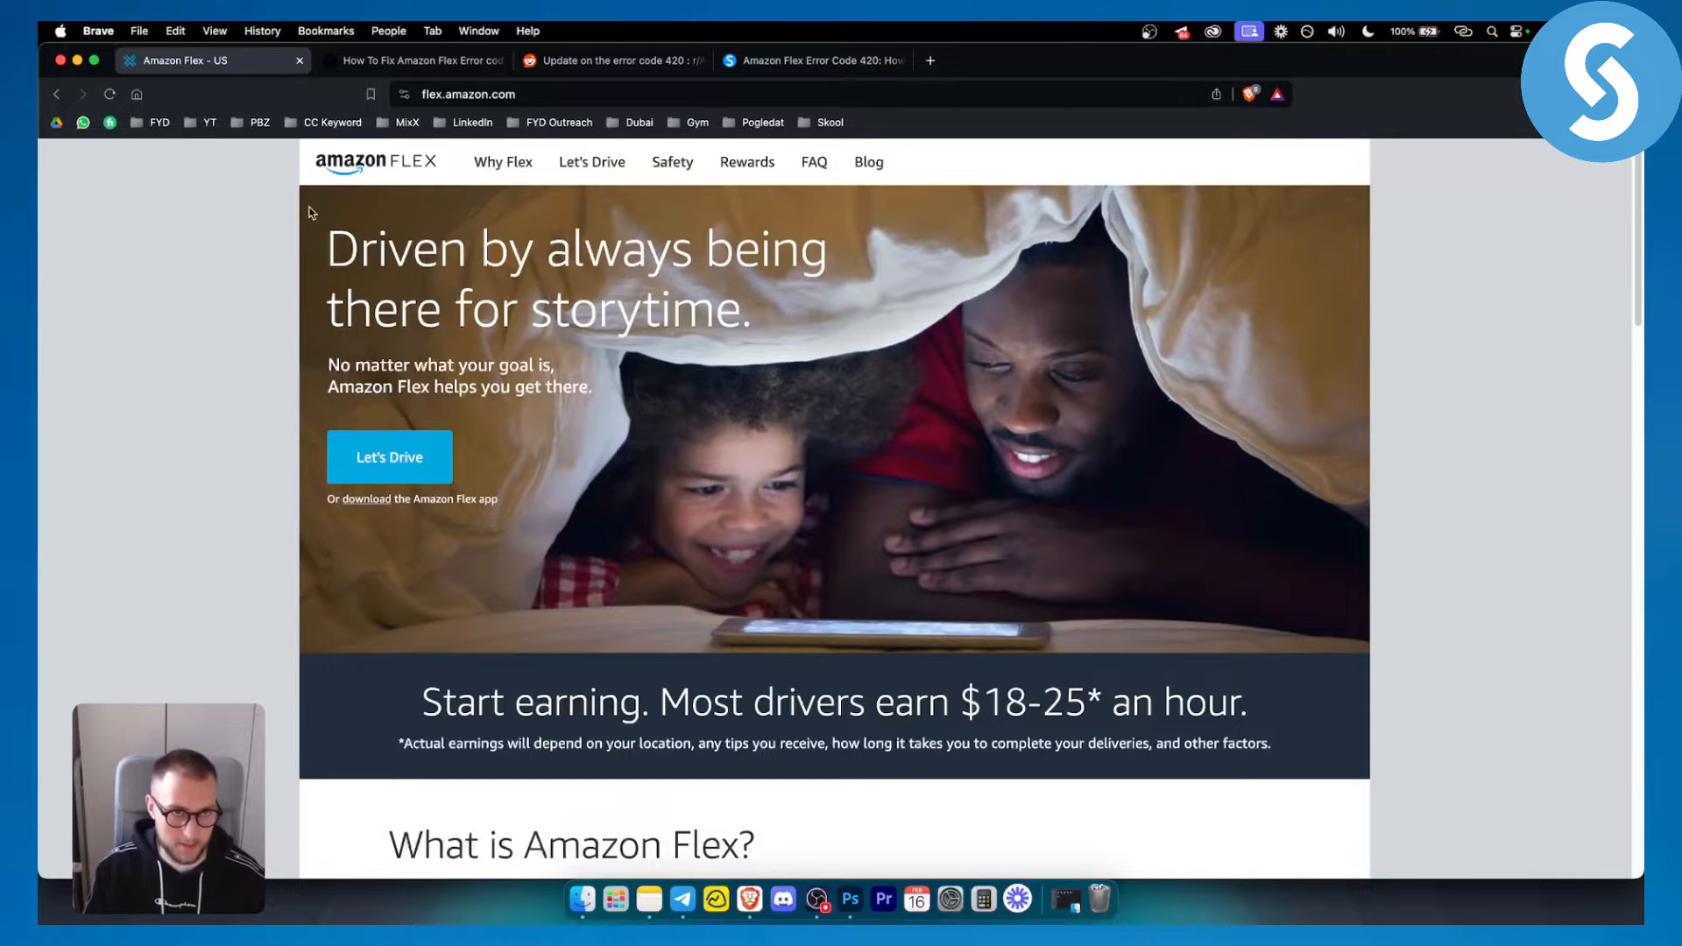
Read the Reddit error 420 thread and its first reply, then move to the quaries.com fixes guide
click(623, 60)
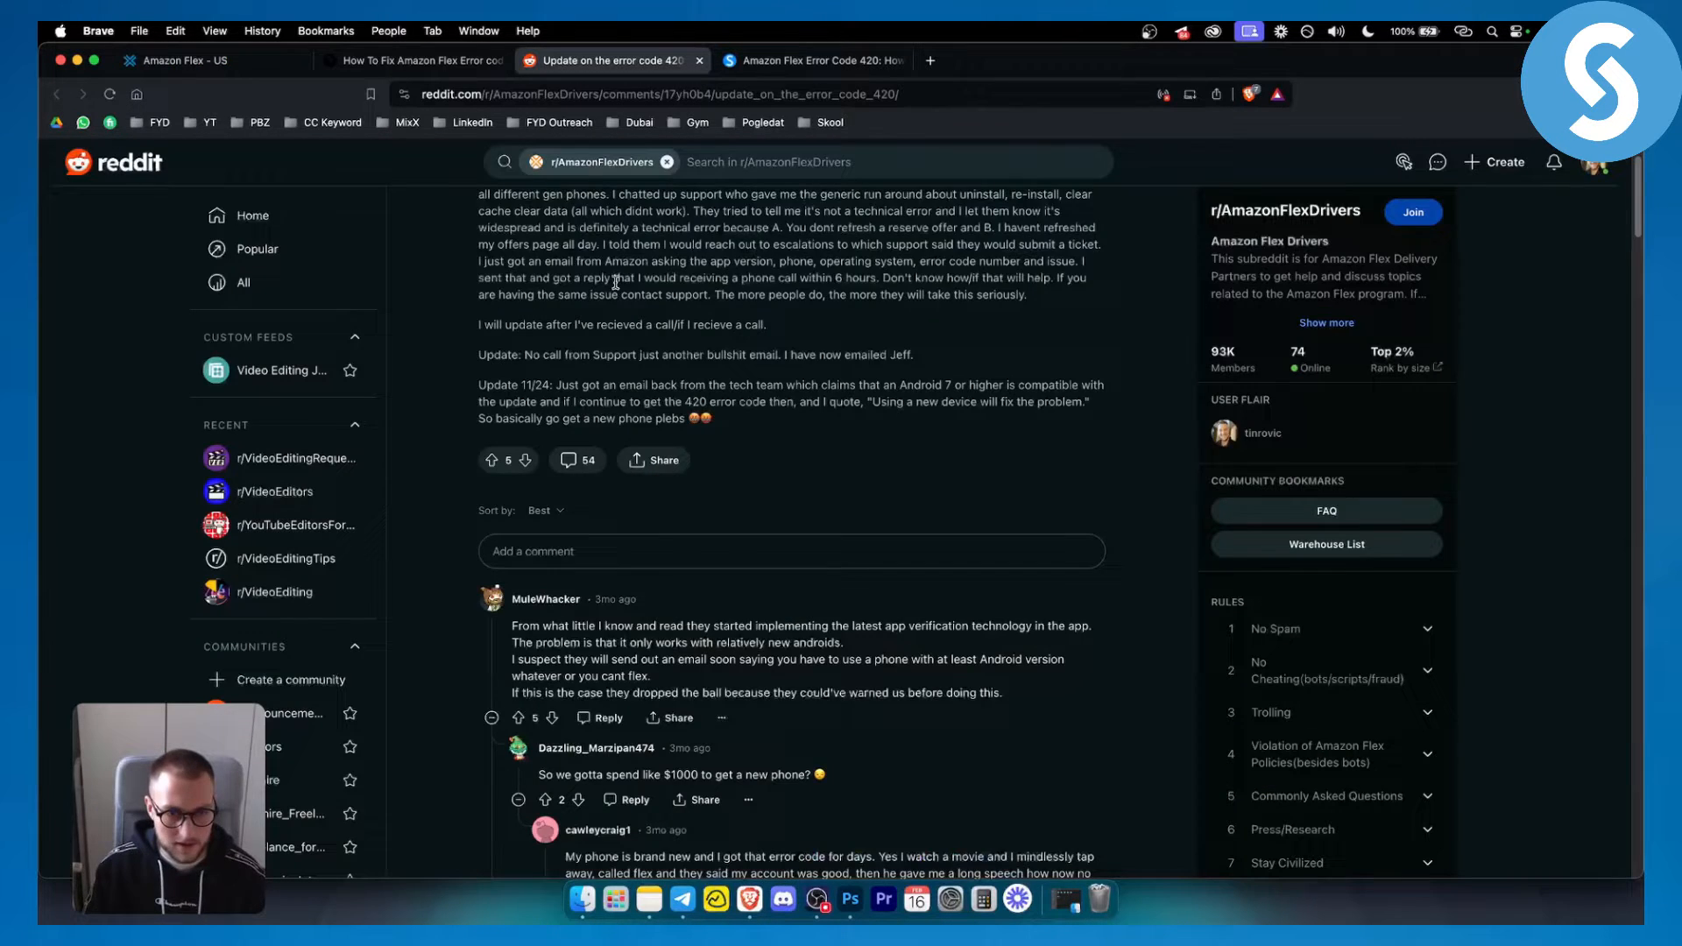
scroll(down, 3)
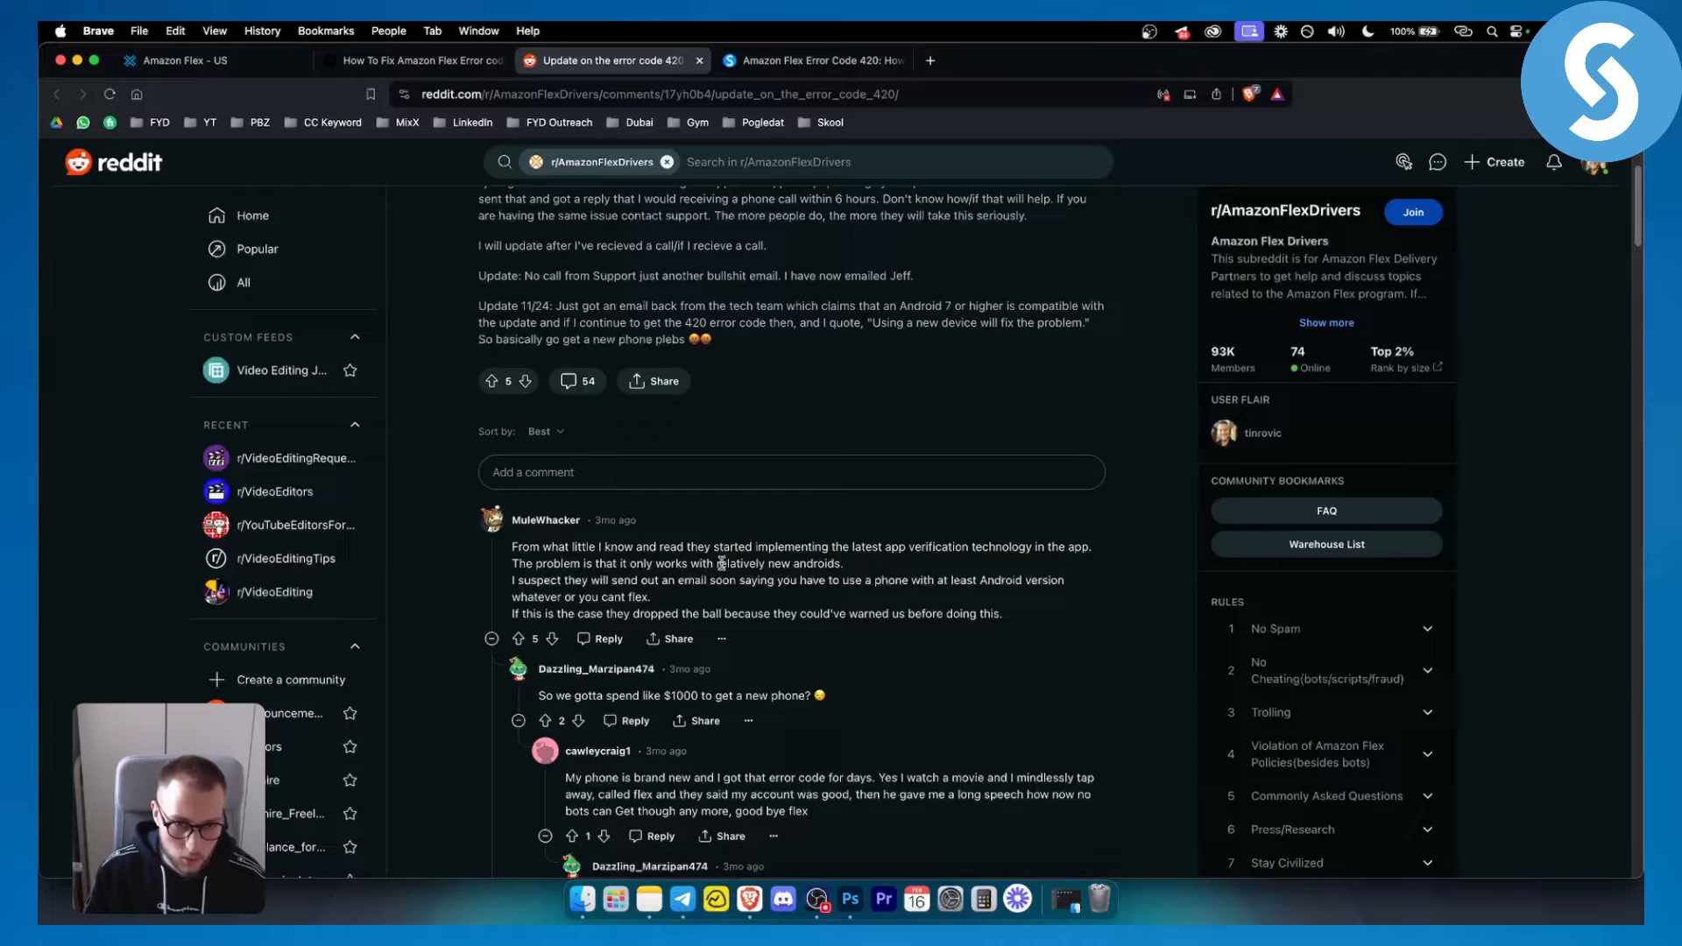
mouse_move(727, 577)
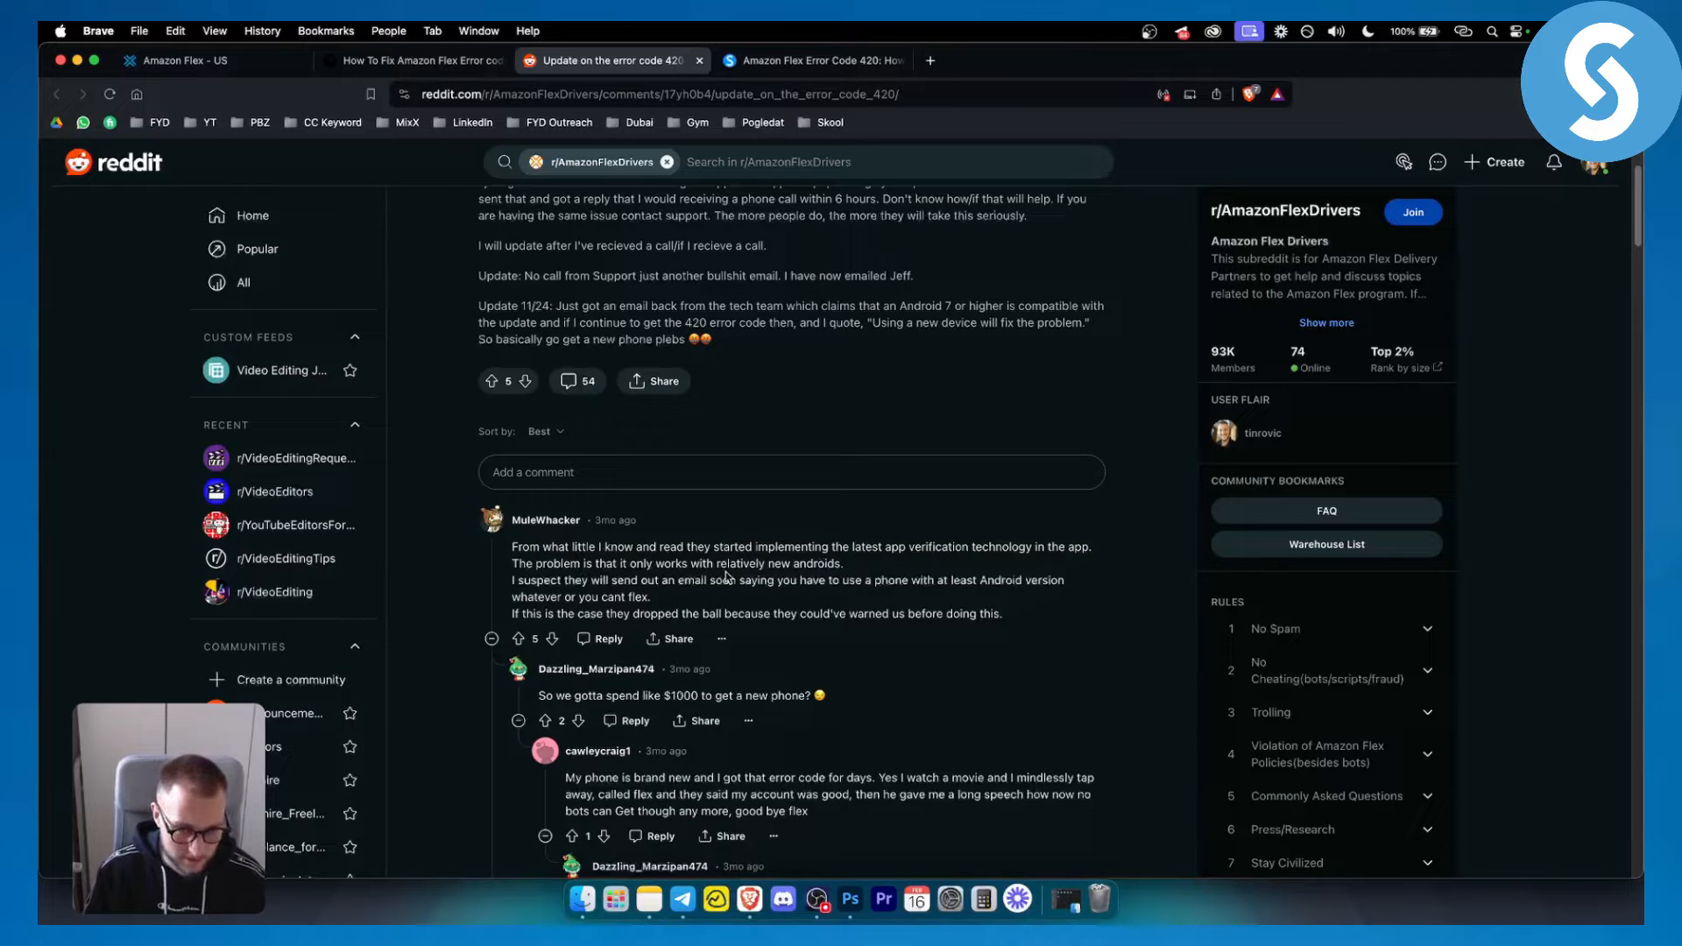
mouse_move(735, 580)
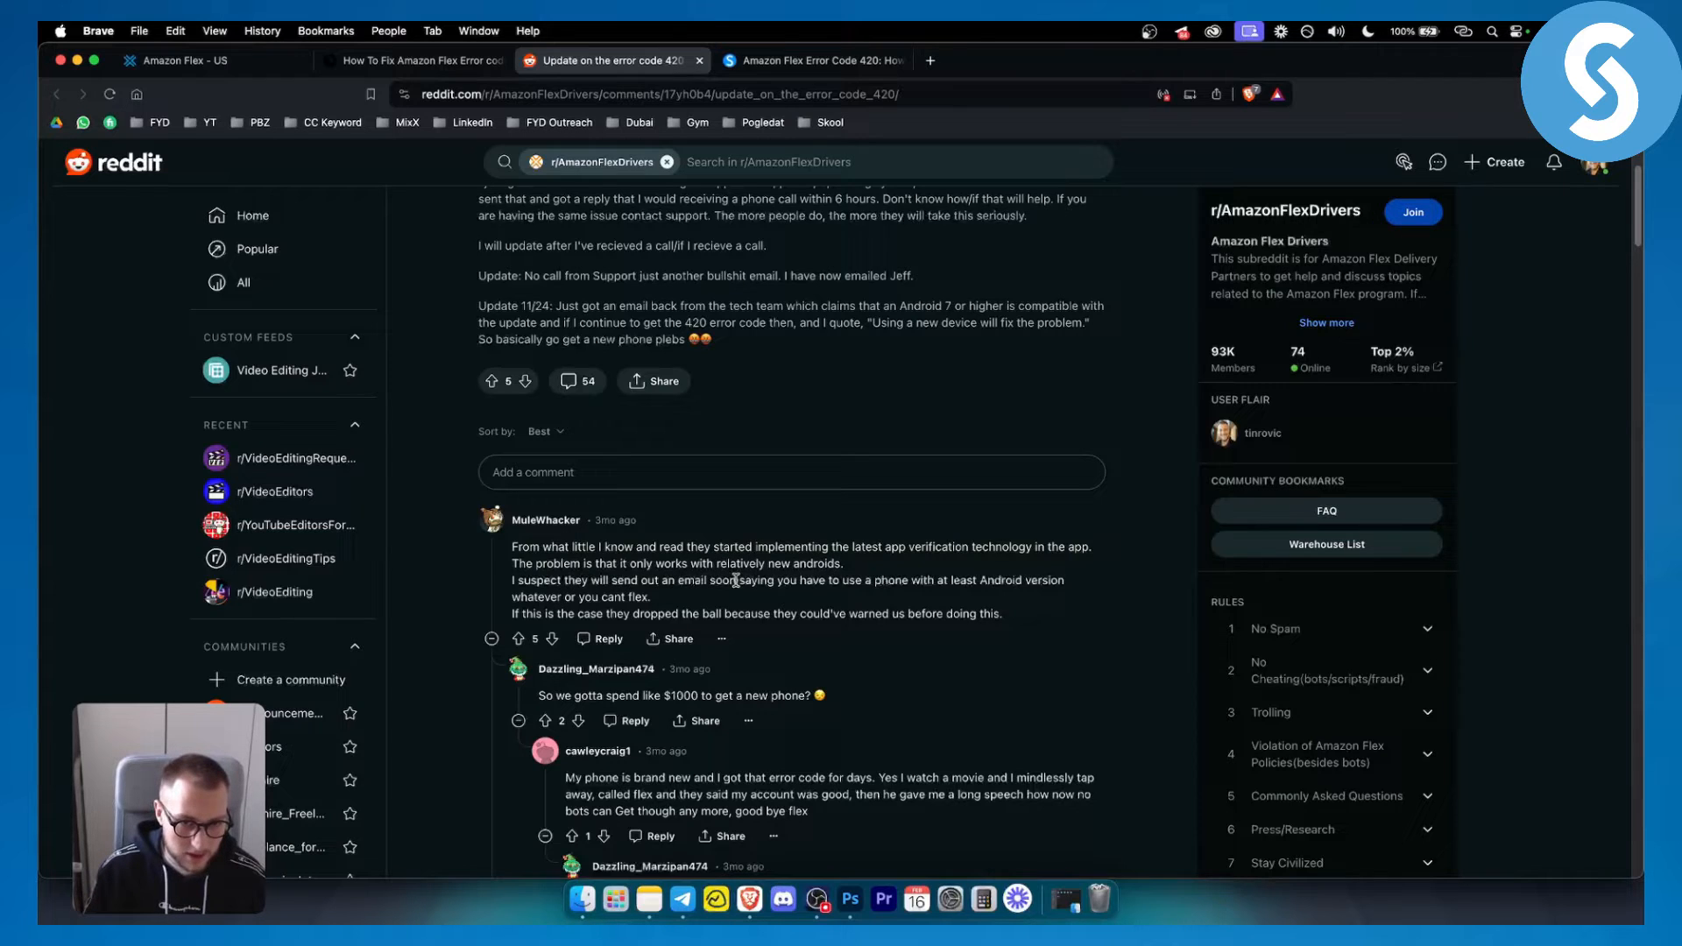
mouse_move(899, 580)
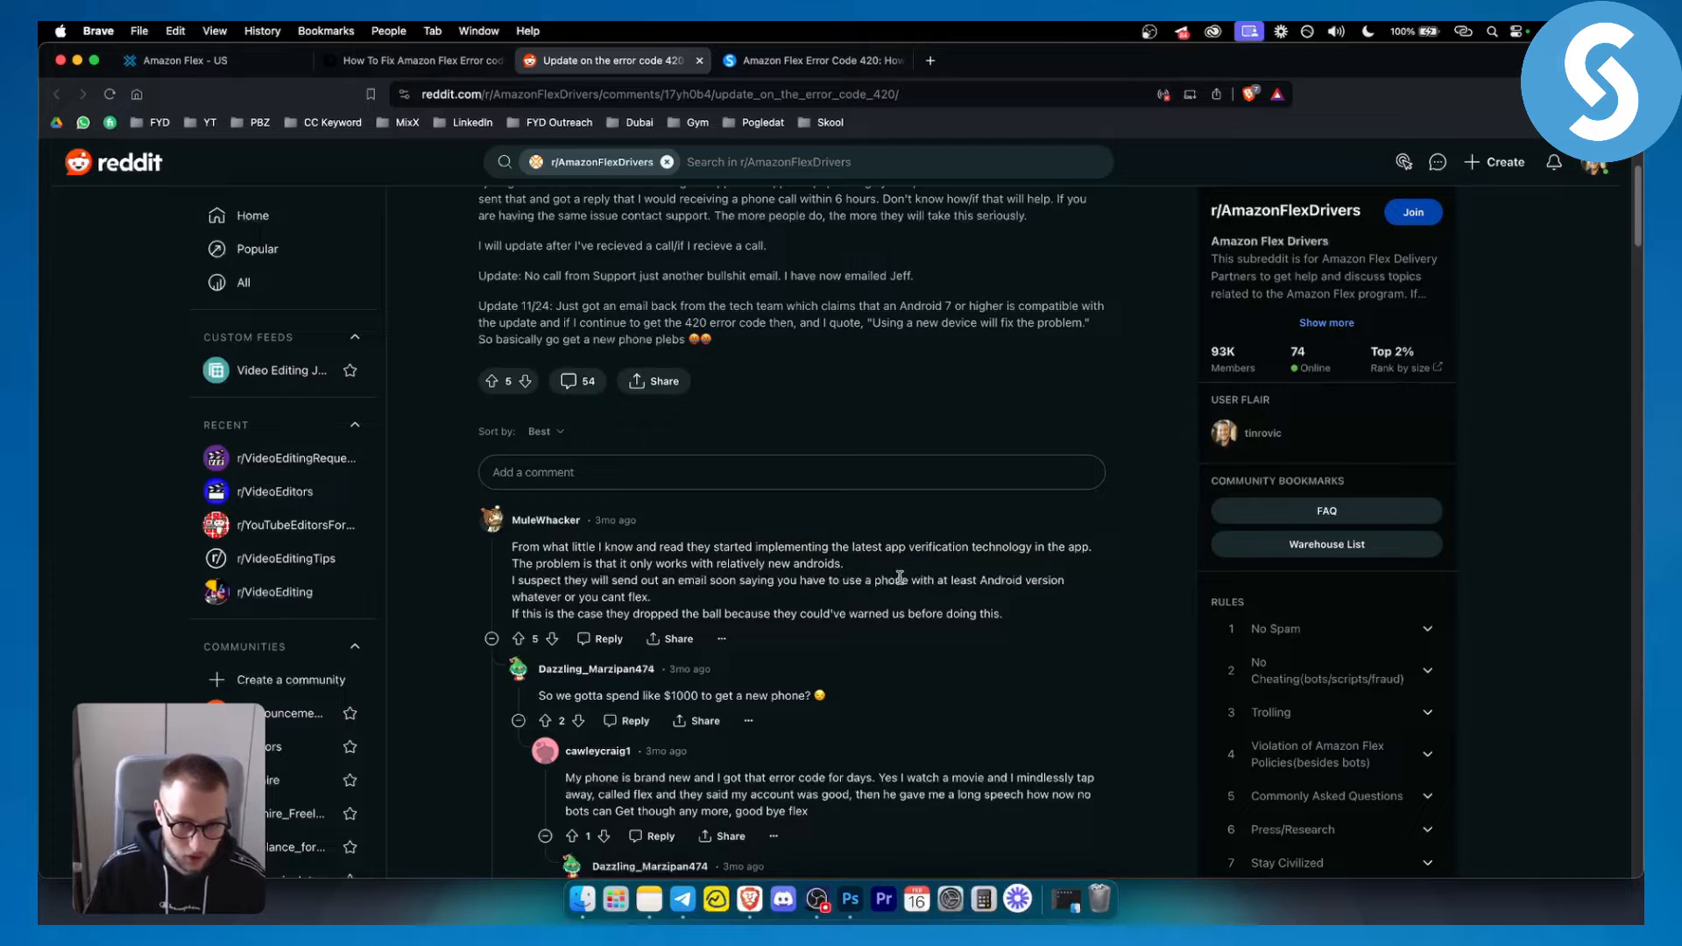
drag(951, 580, 1063, 580)
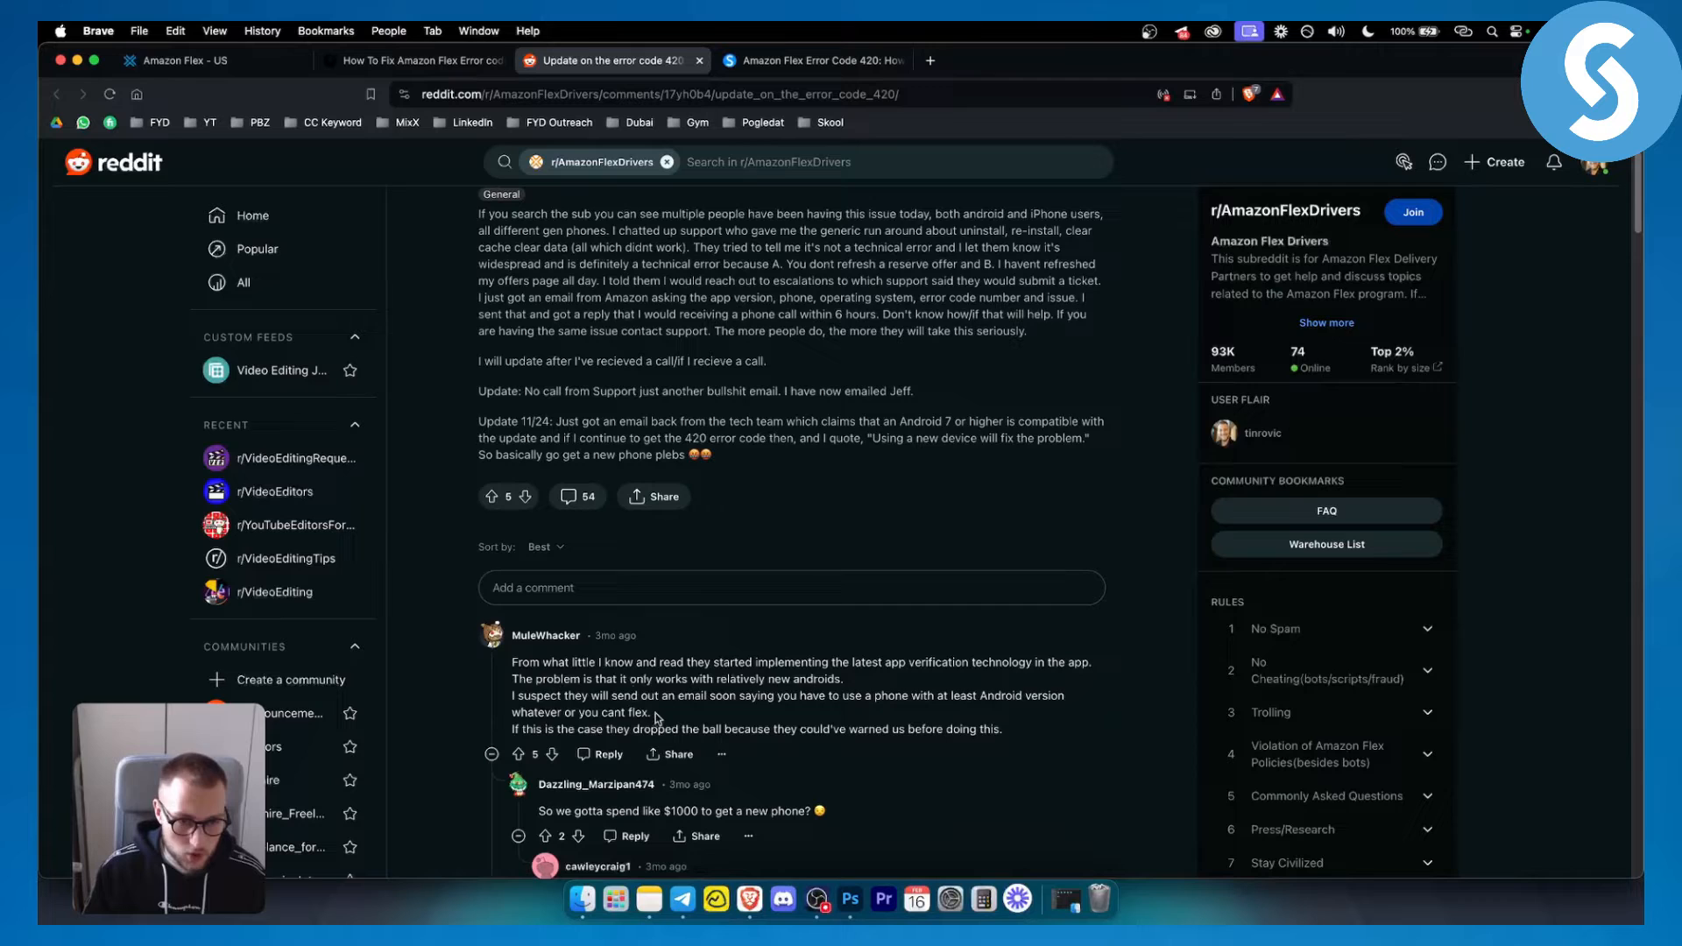
drag(513, 662, 652, 712)
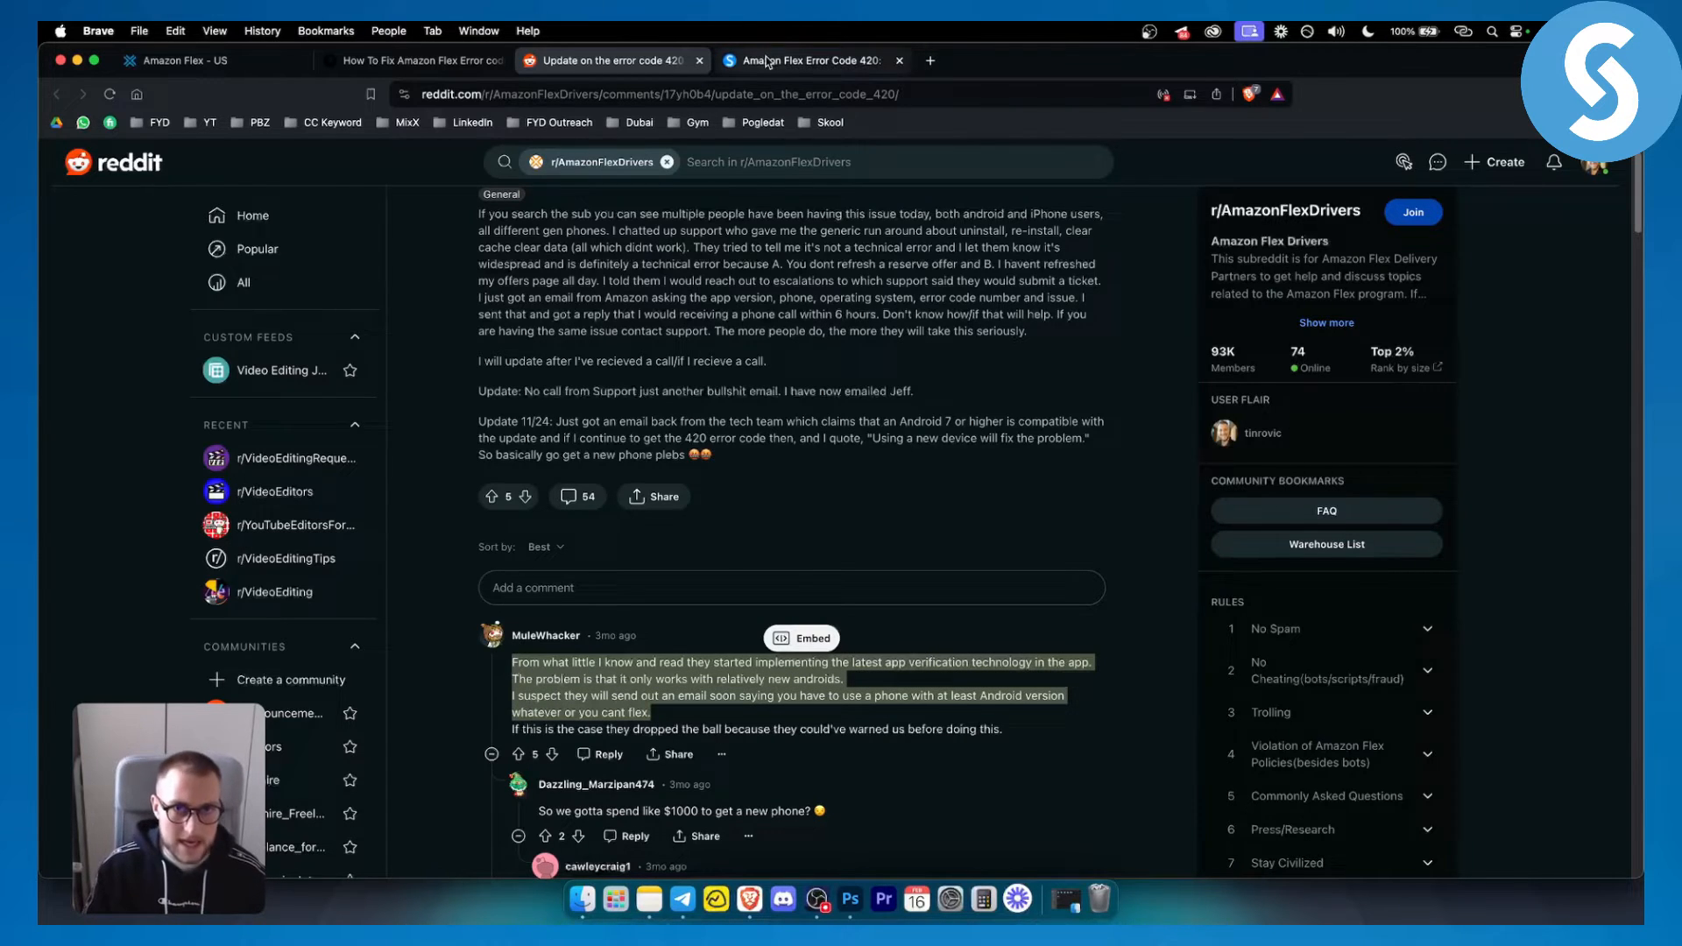
click(807, 60)
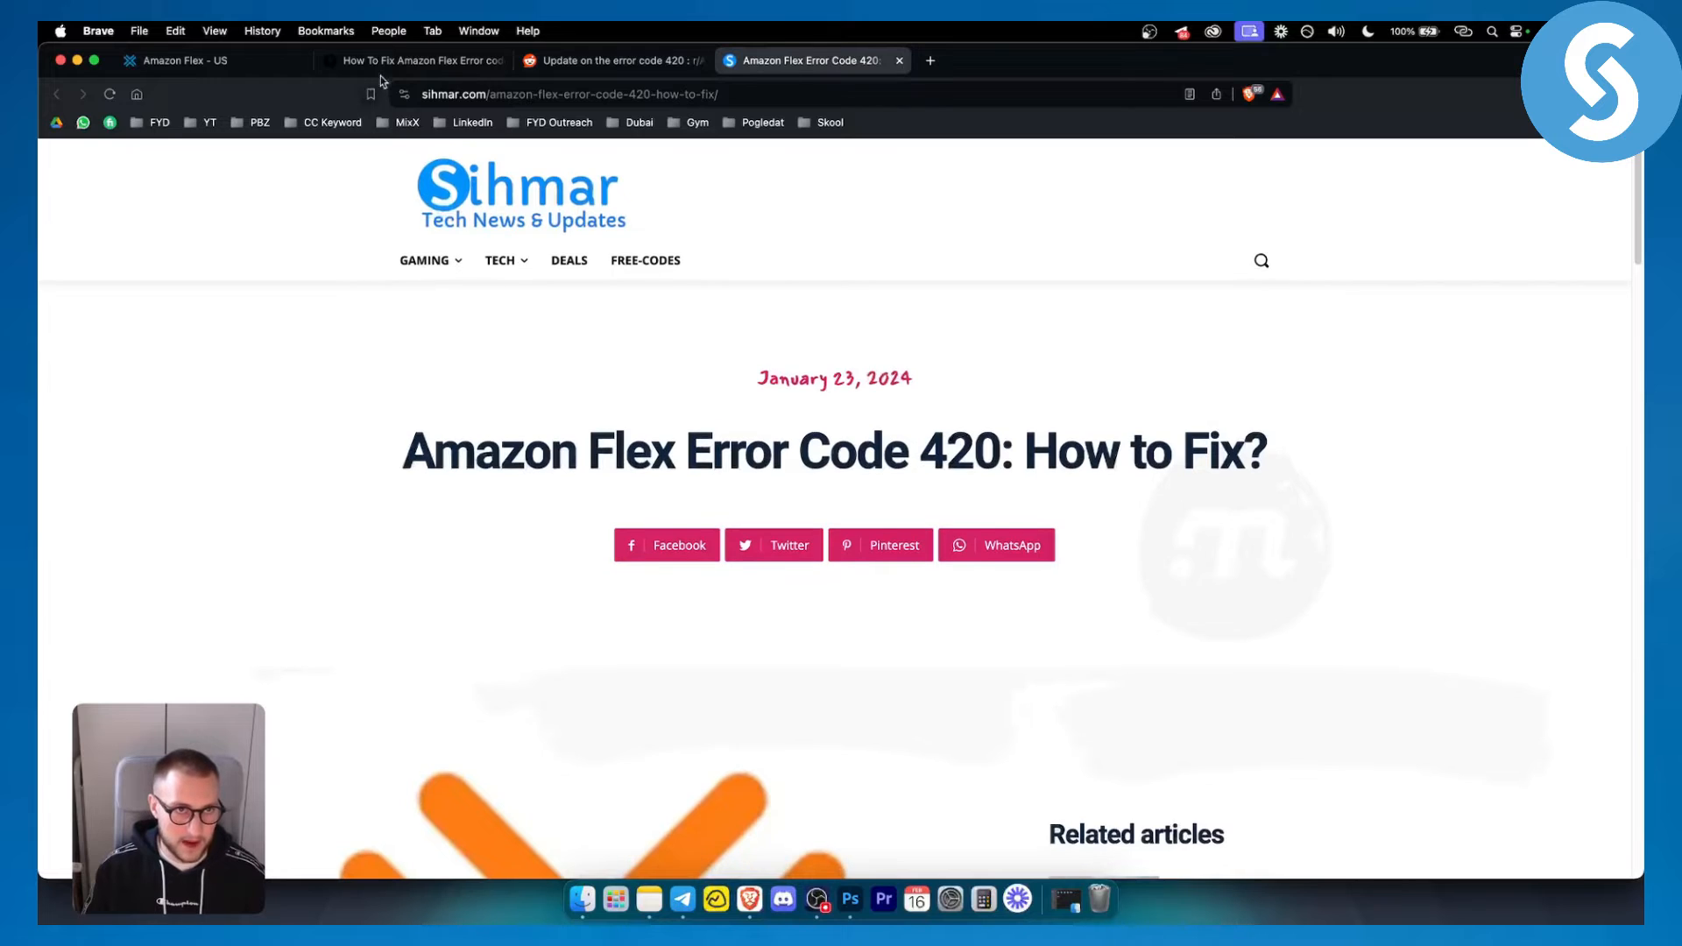
click(413, 61)
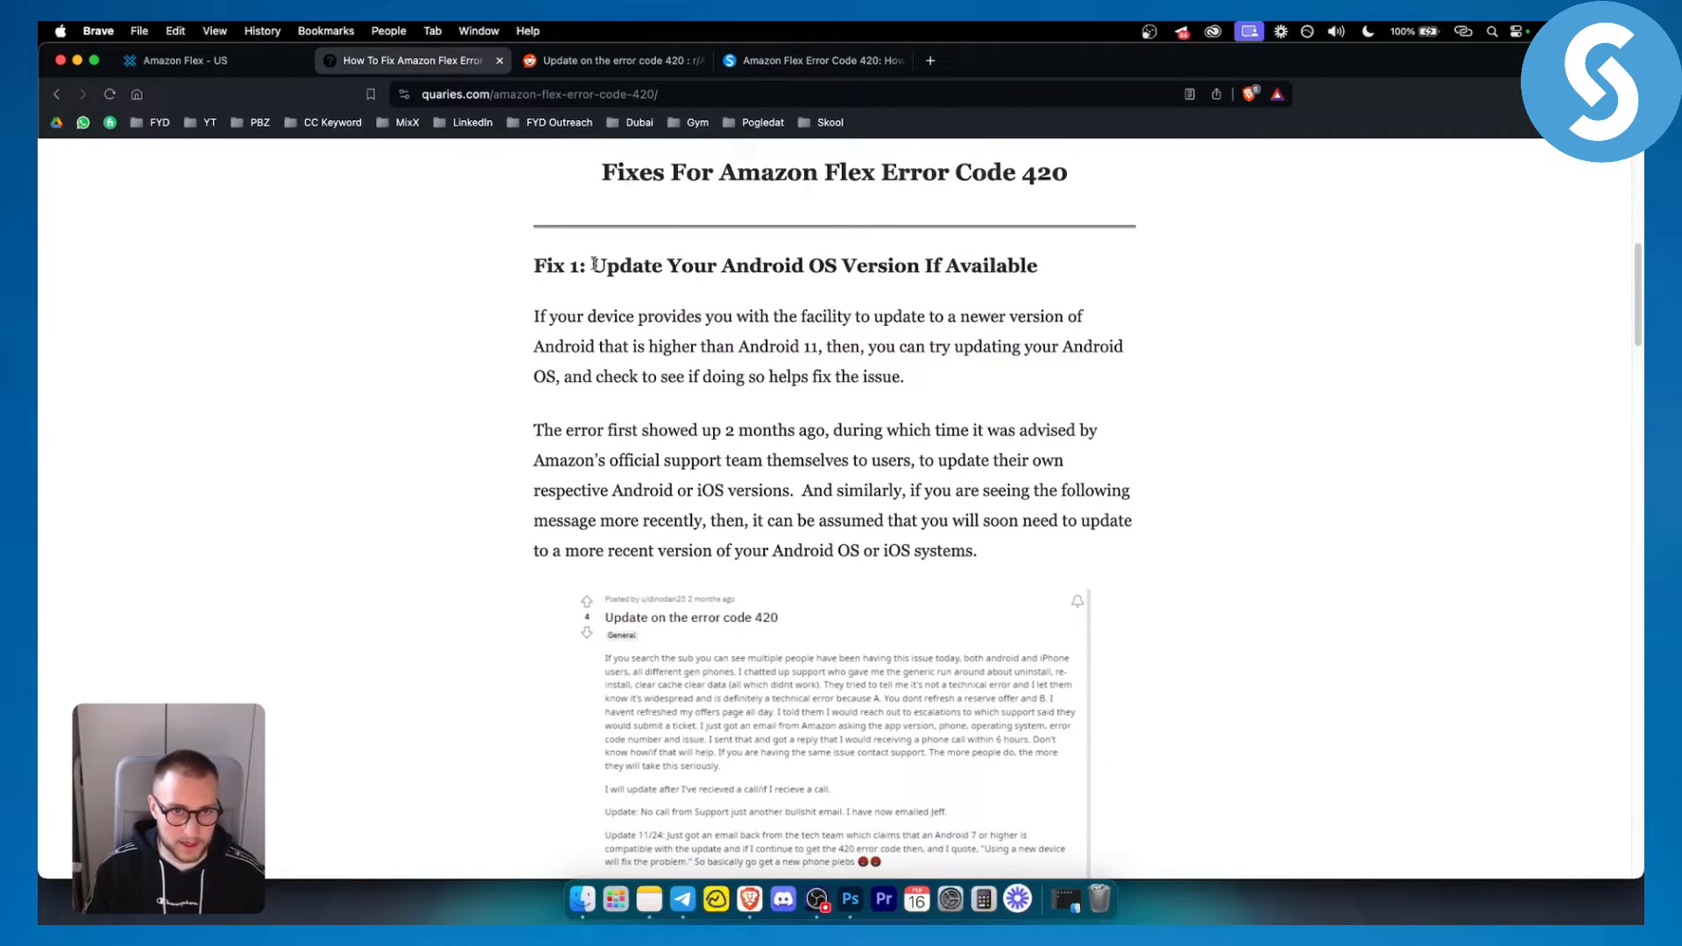
Read Fix 1 (update Android) and Fix 2 (try a different device), then return to Amazon Flex
drag(591, 265, 1036, 265)
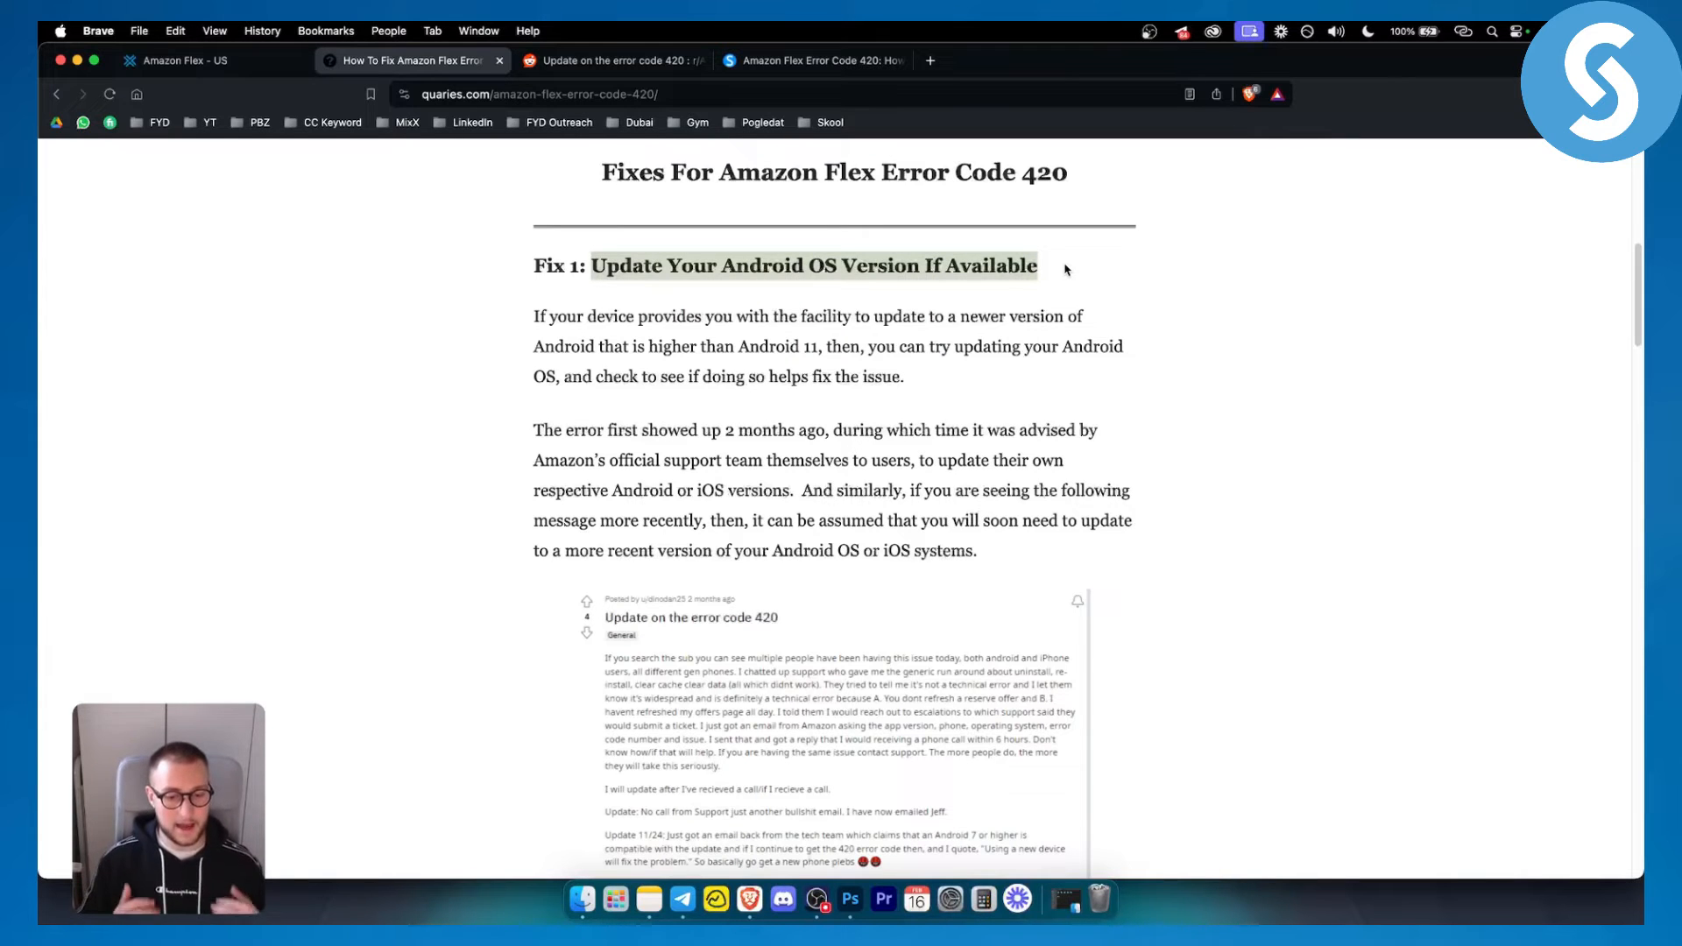
scroll(down, 3)
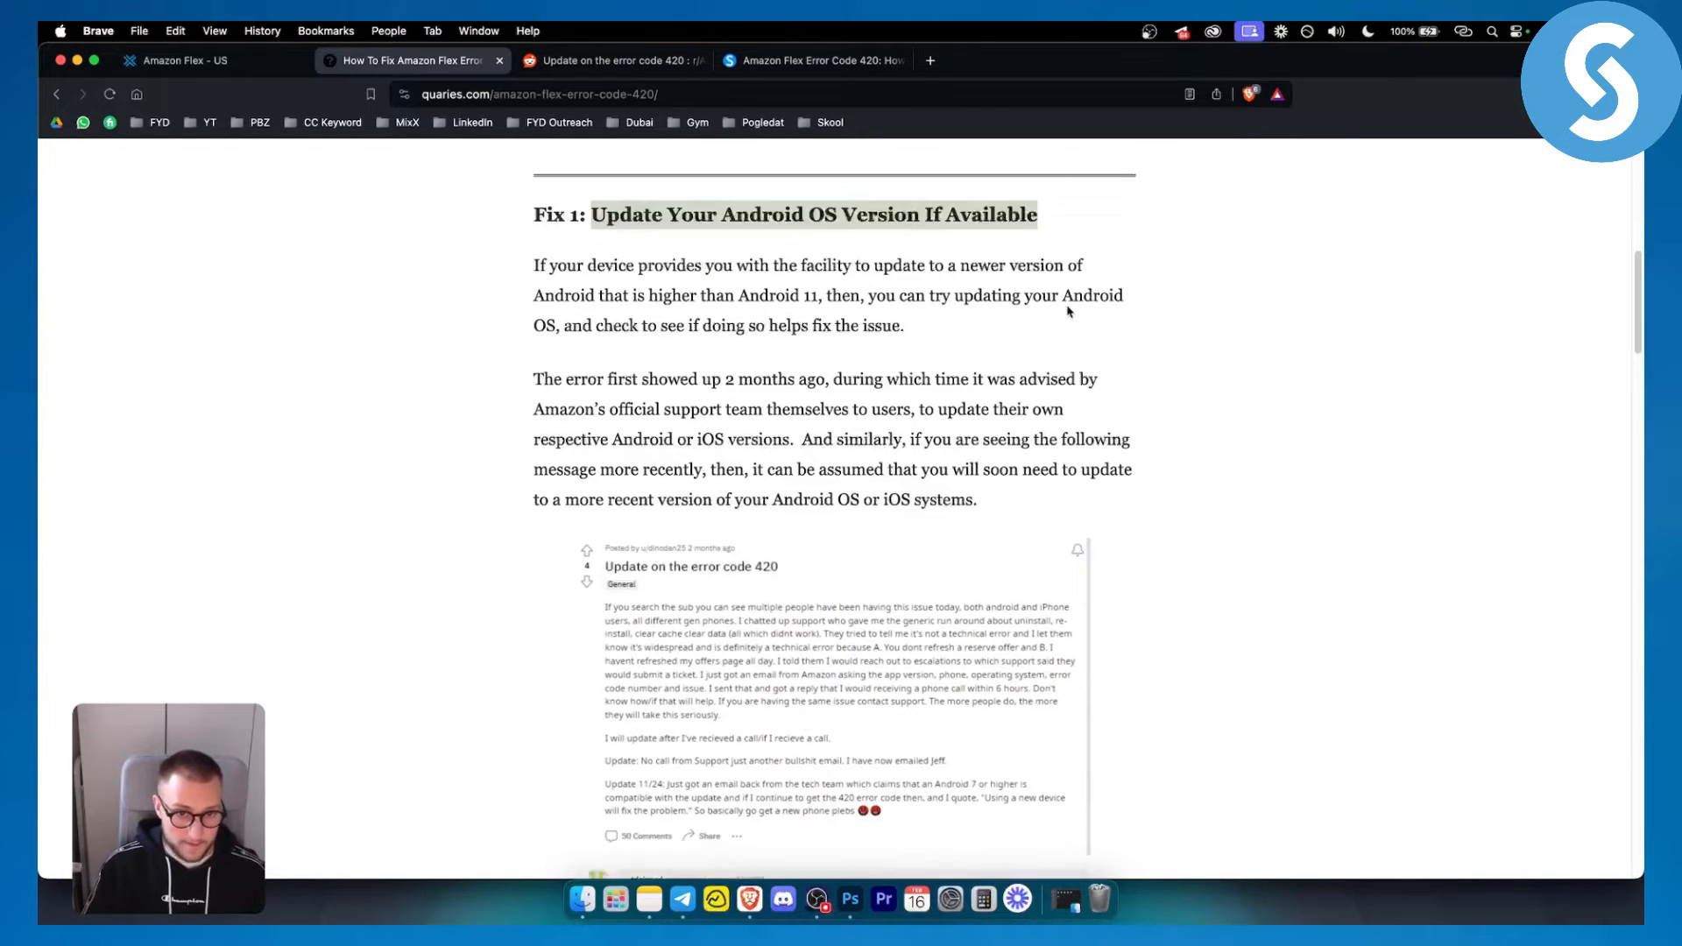
scroll(down, 3)
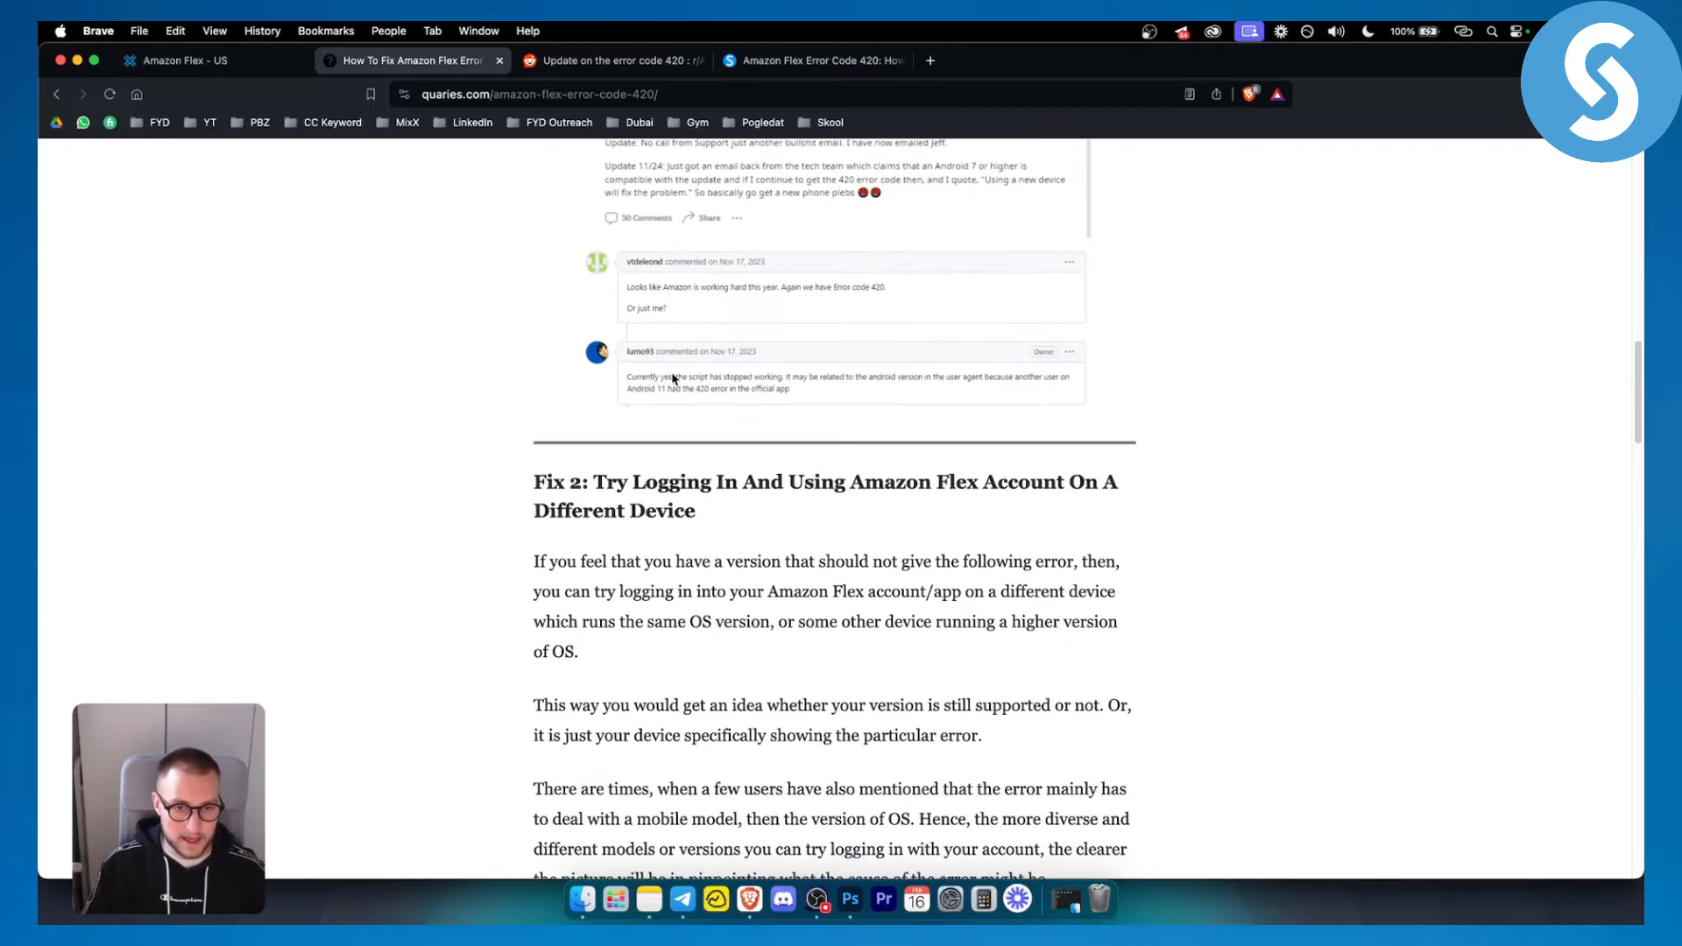
scroll(down, 3)
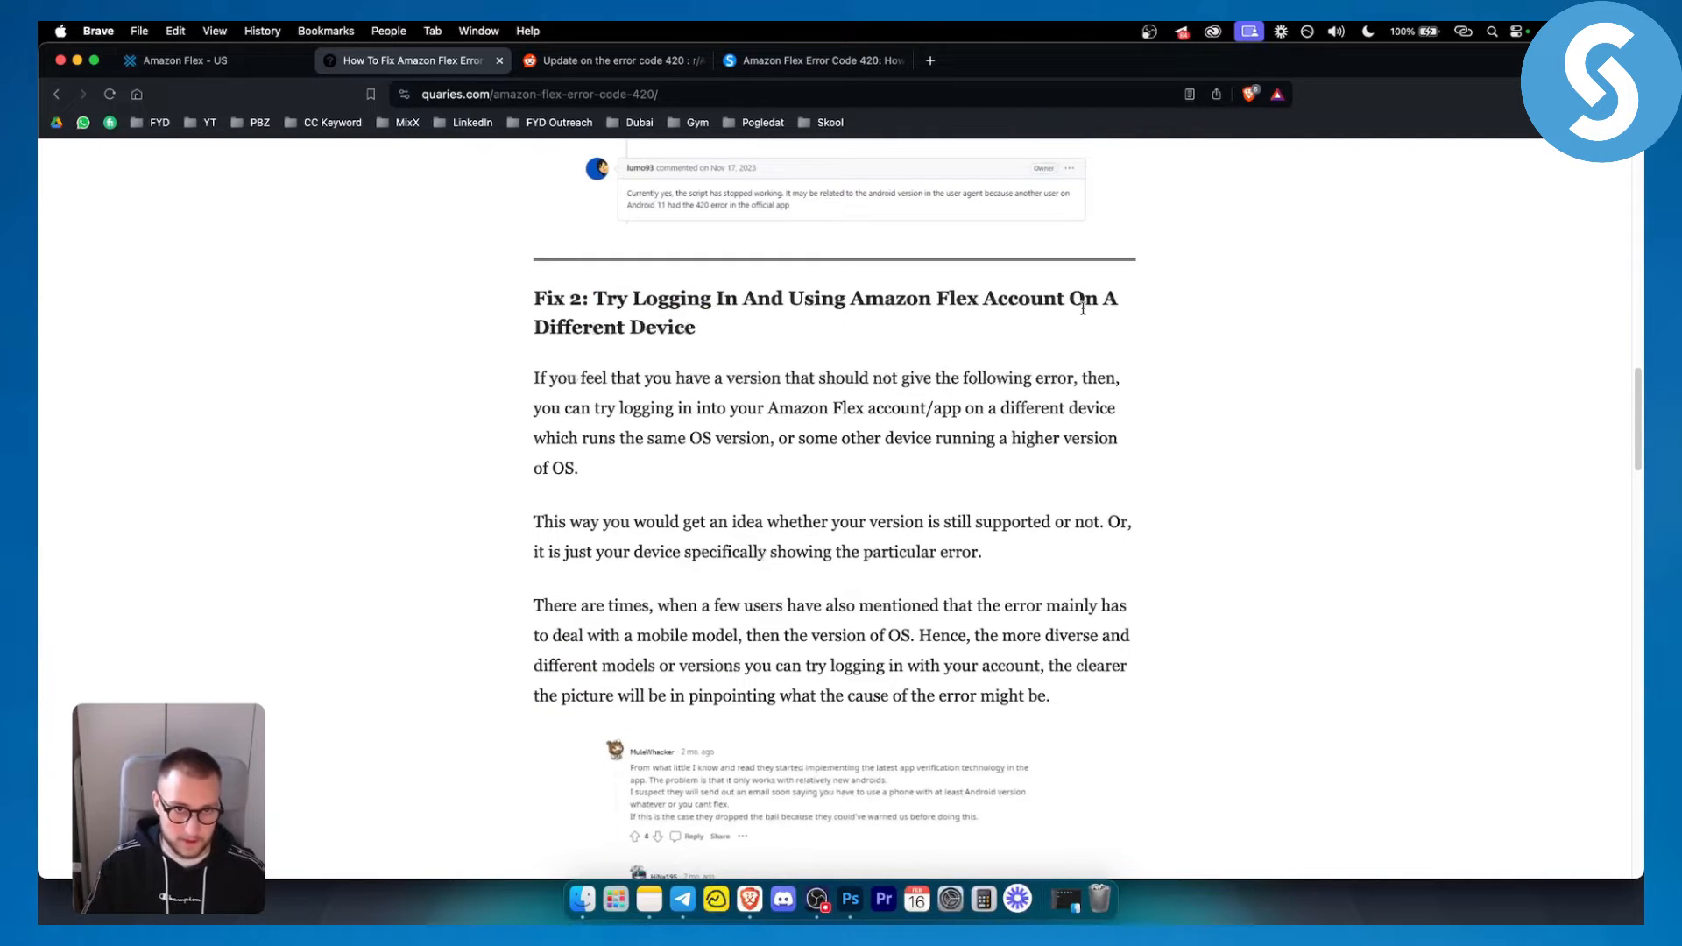
click(202, 61)
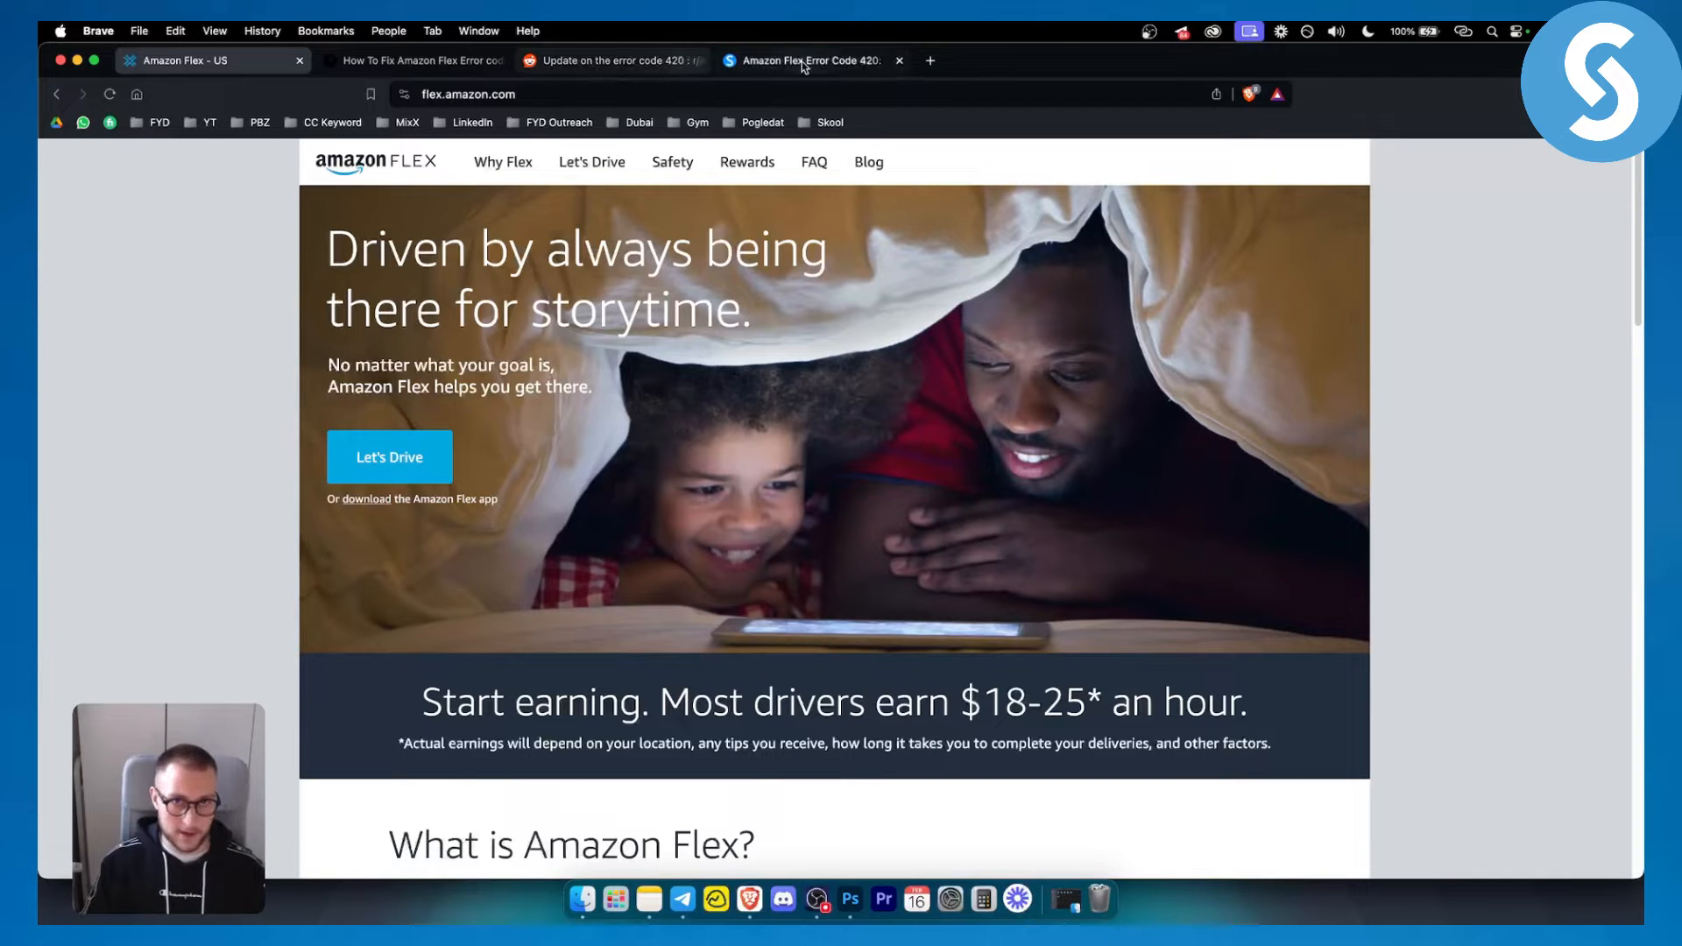
Go back to the quaries.com guide and read Fix 3, Switch To A Newer Device
click(622, 60)
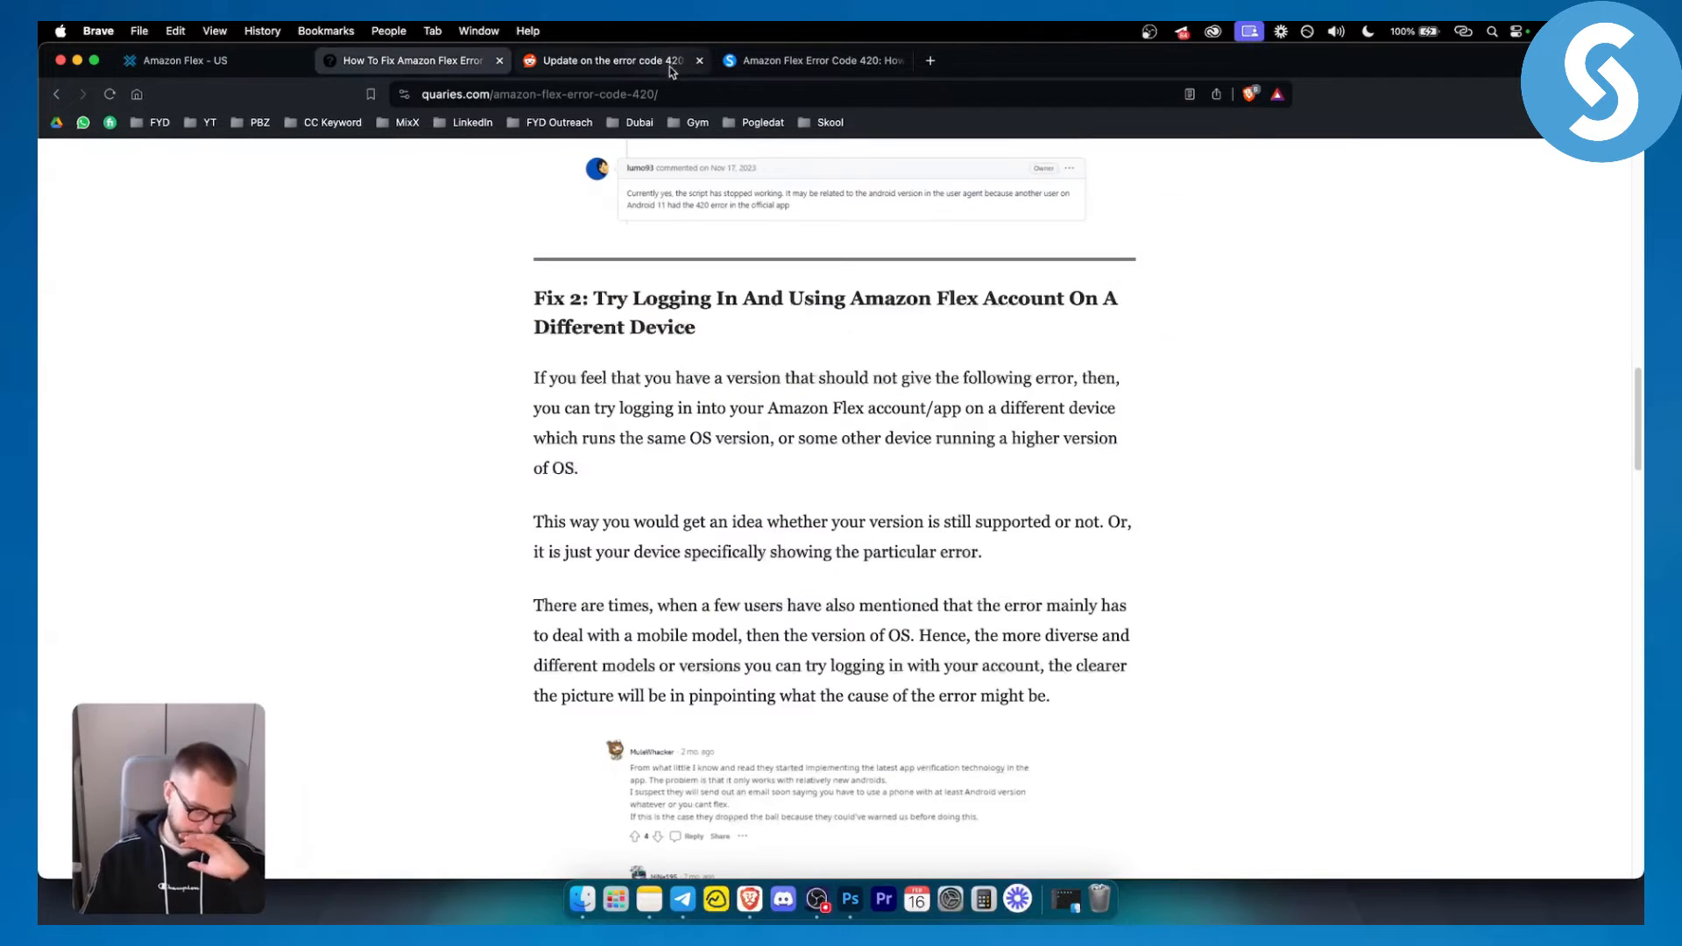
scroll(down, 3)
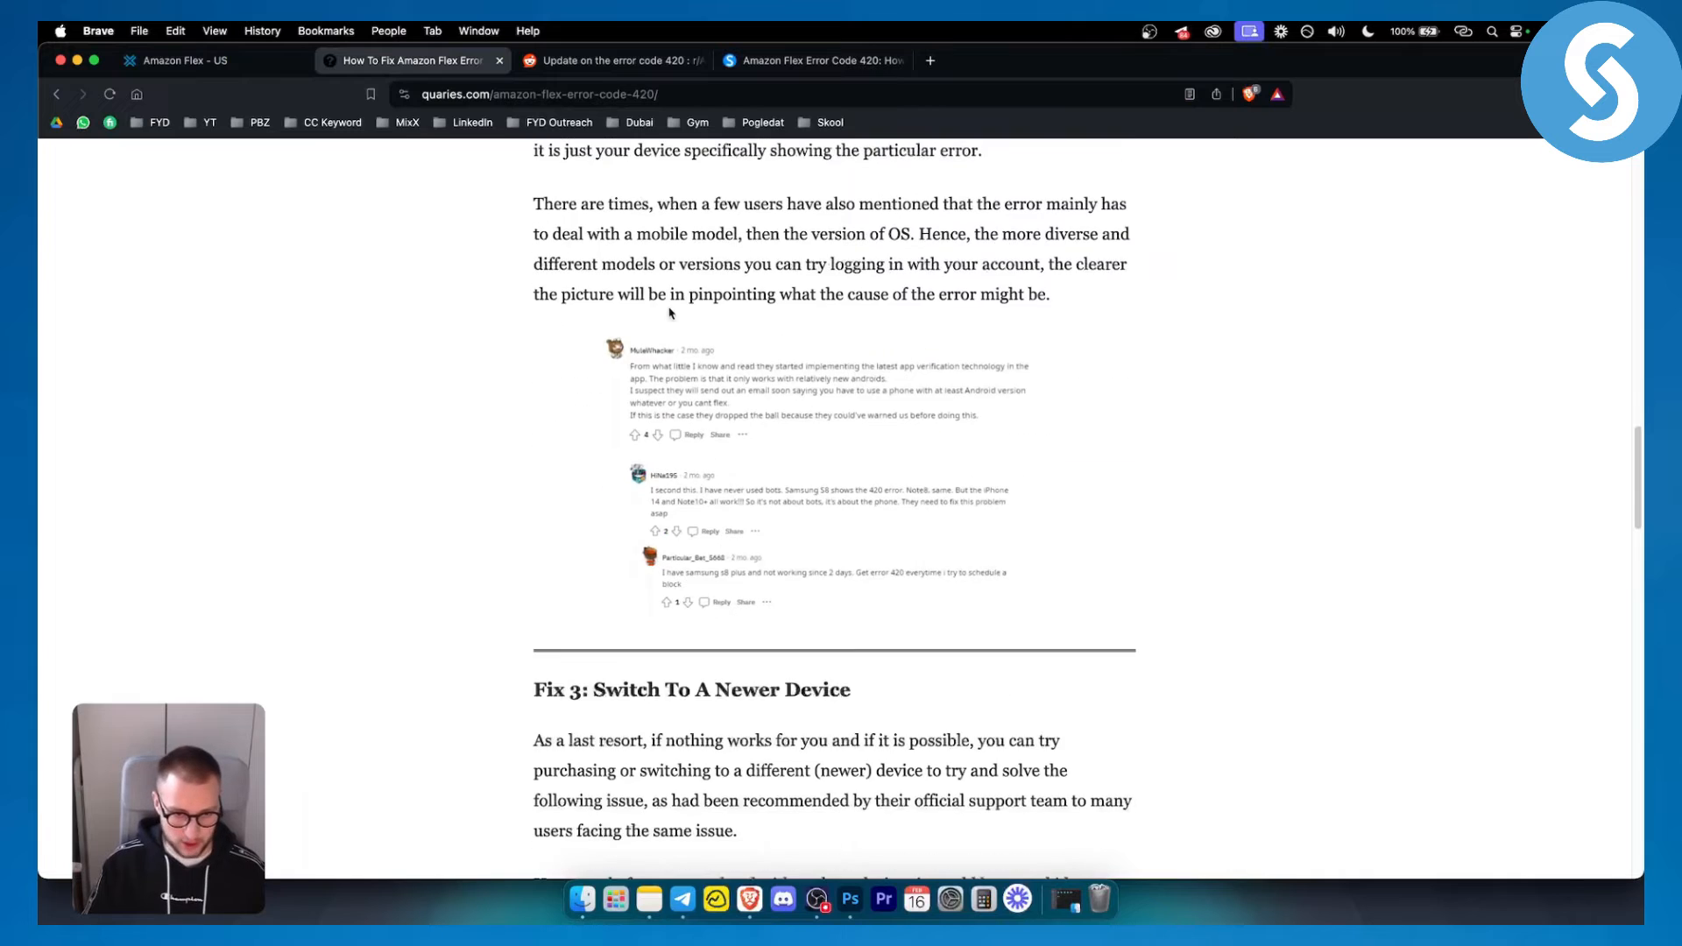
scroll(down, 3)
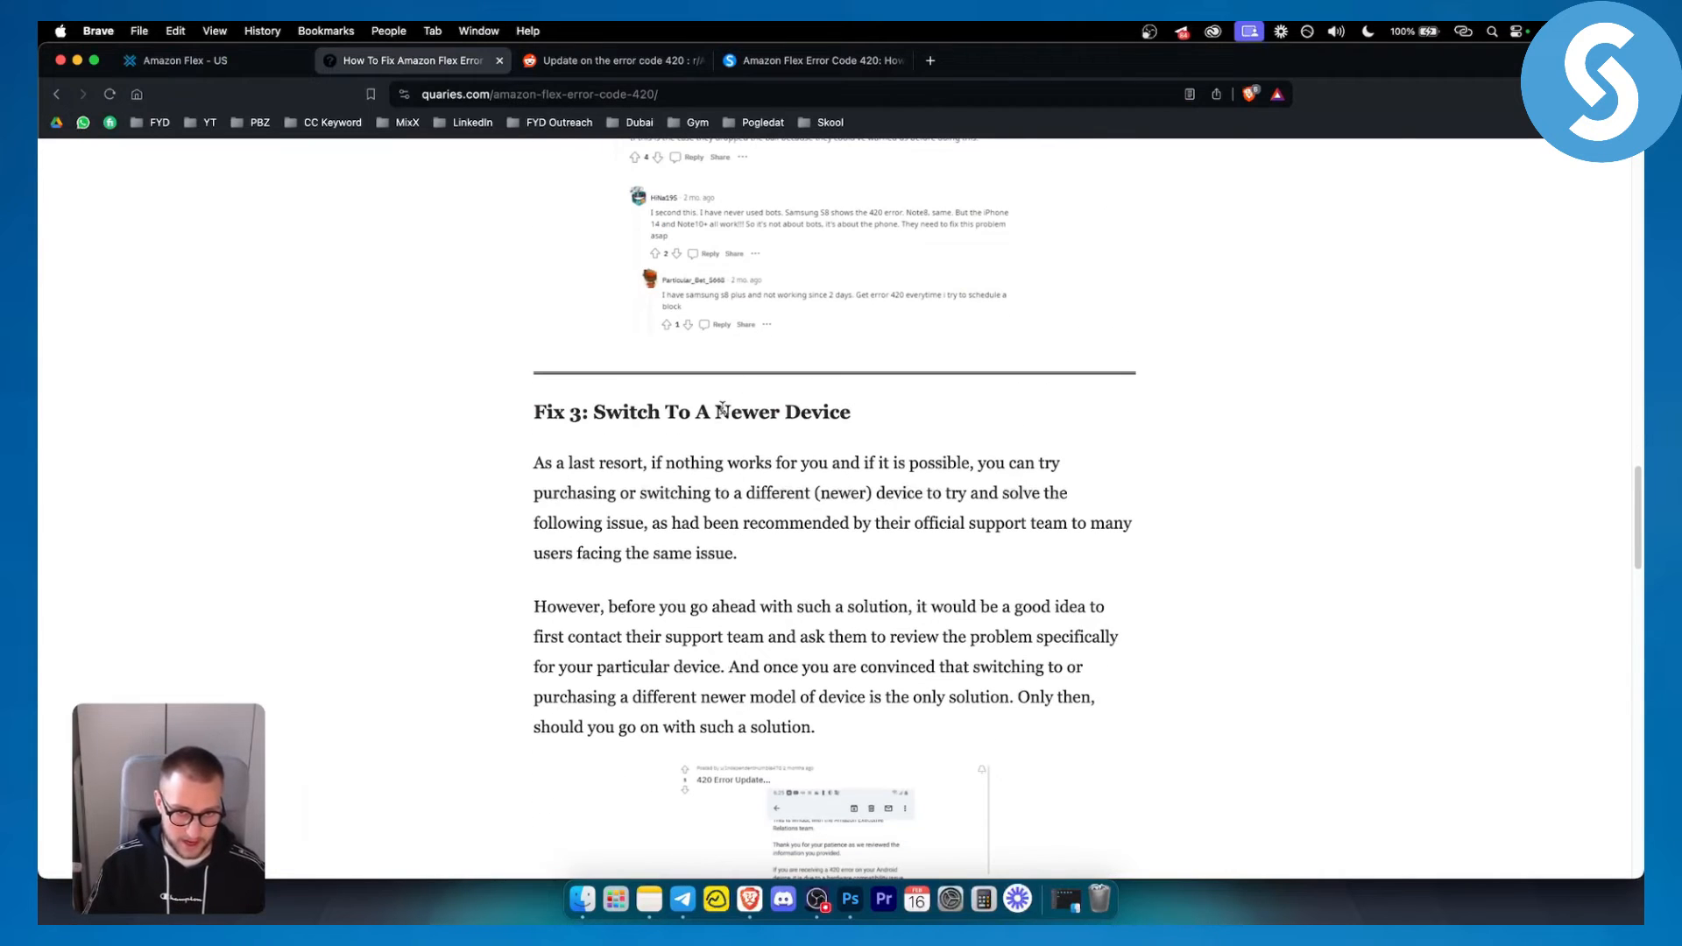
drag(716, 412, 848, 411)
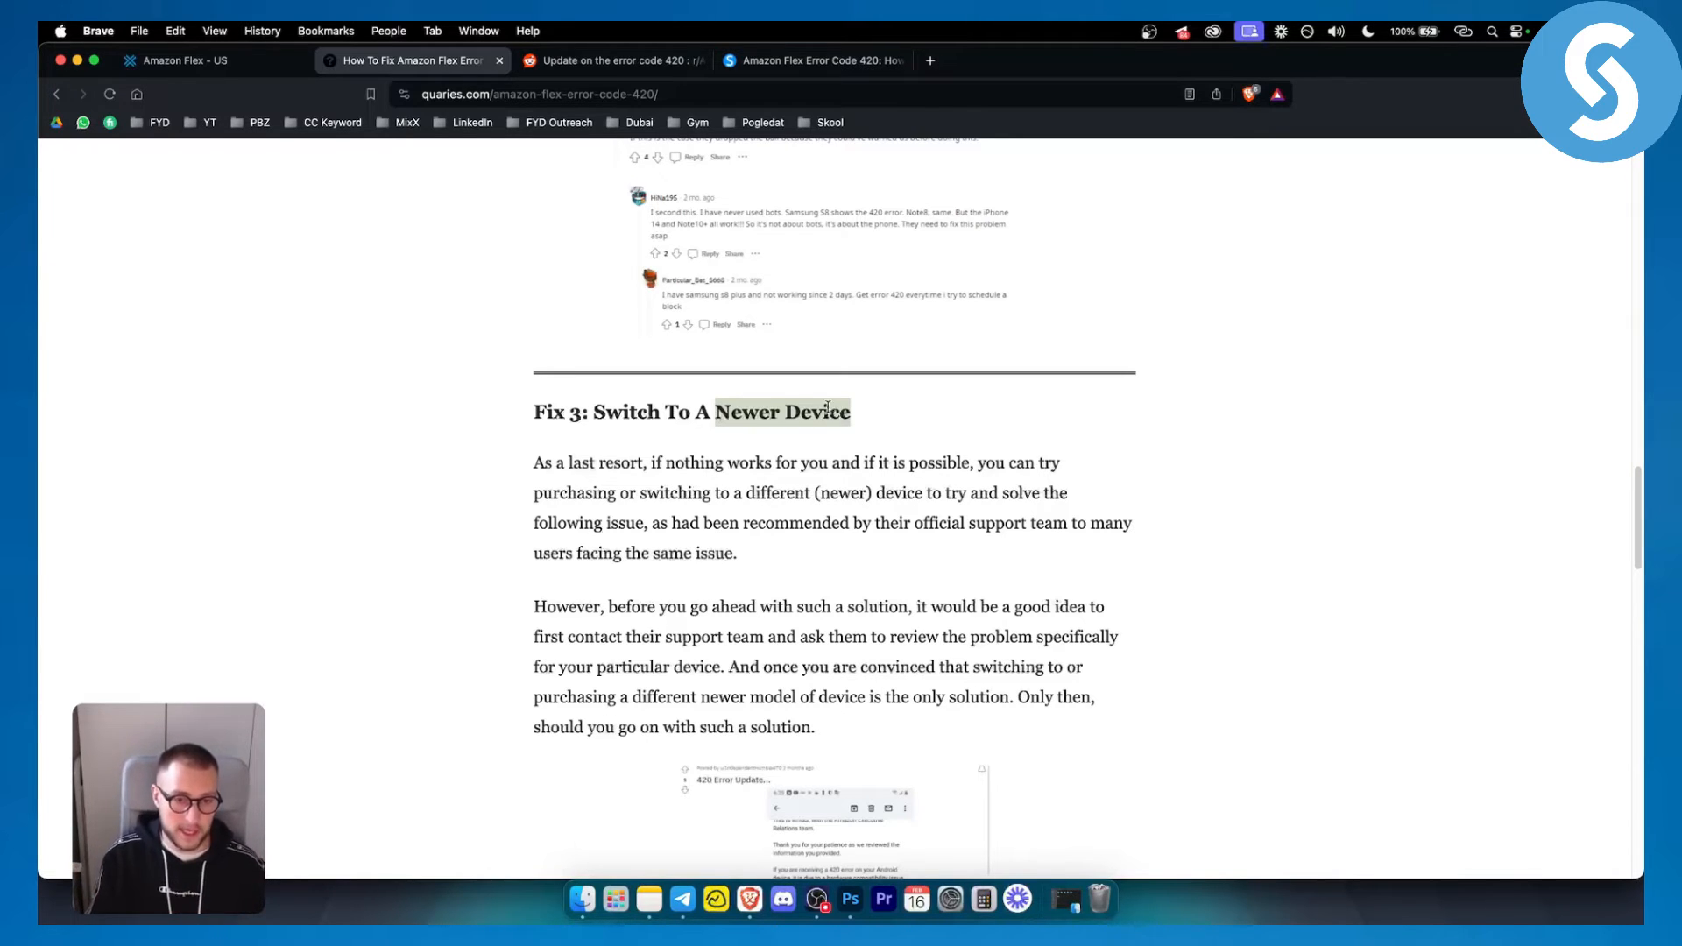
scroll(down, 3)
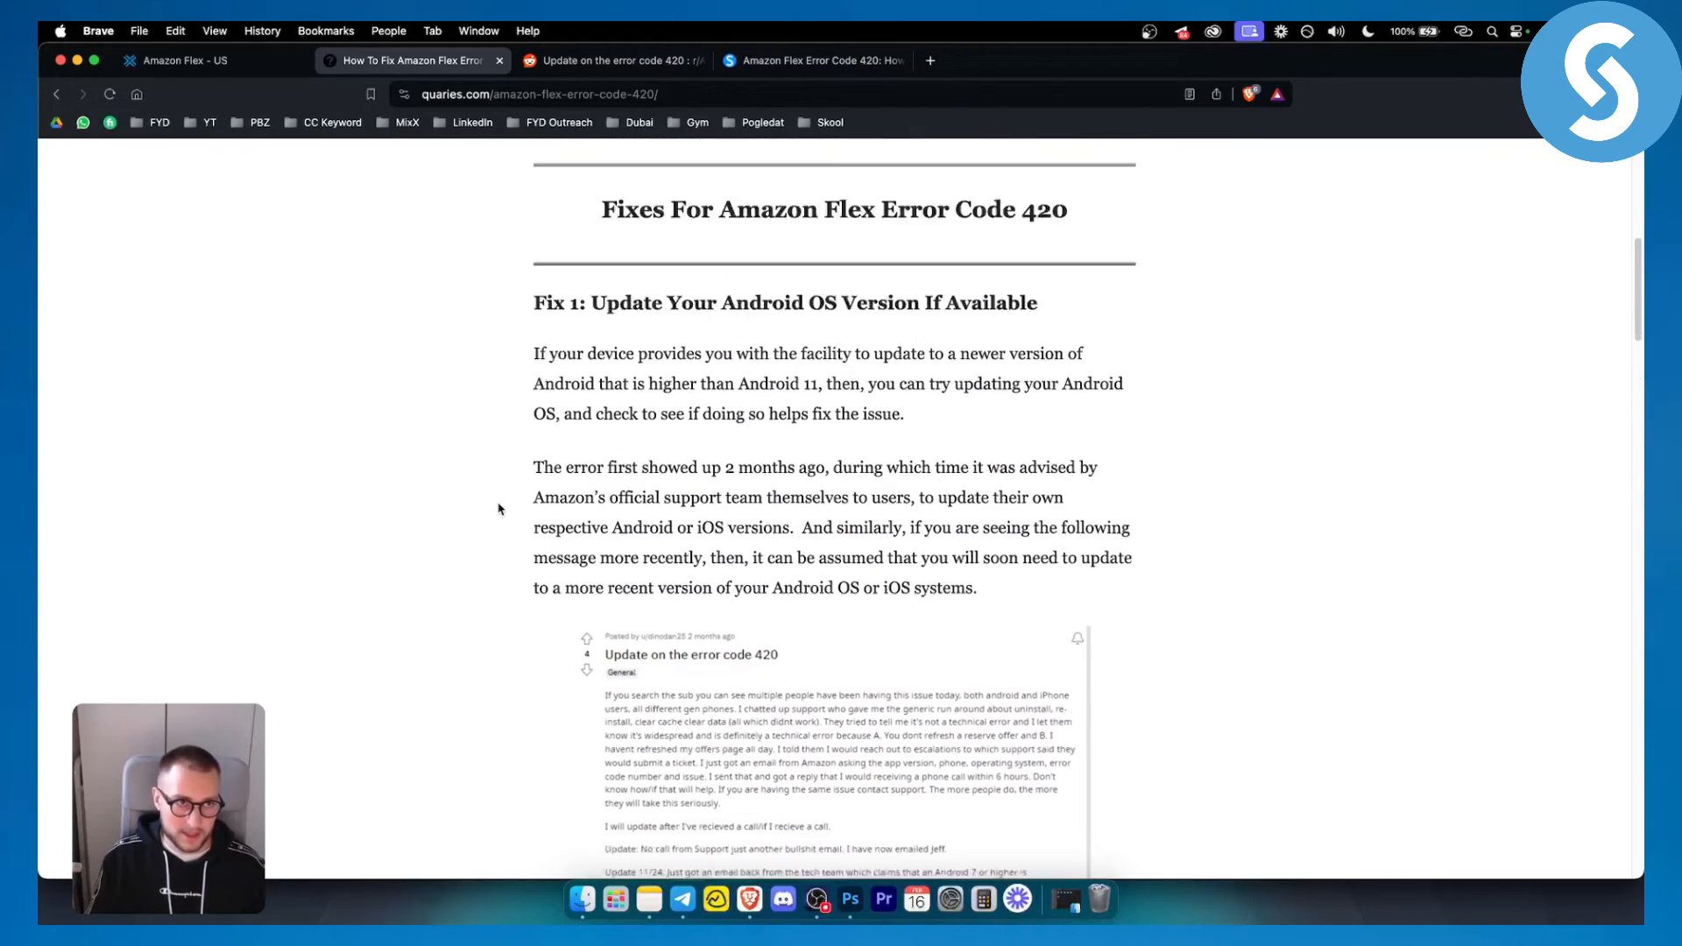
Glance over the top comment in the Reddit error 420 thread, then return to Amazon Flex
click(606, 60)
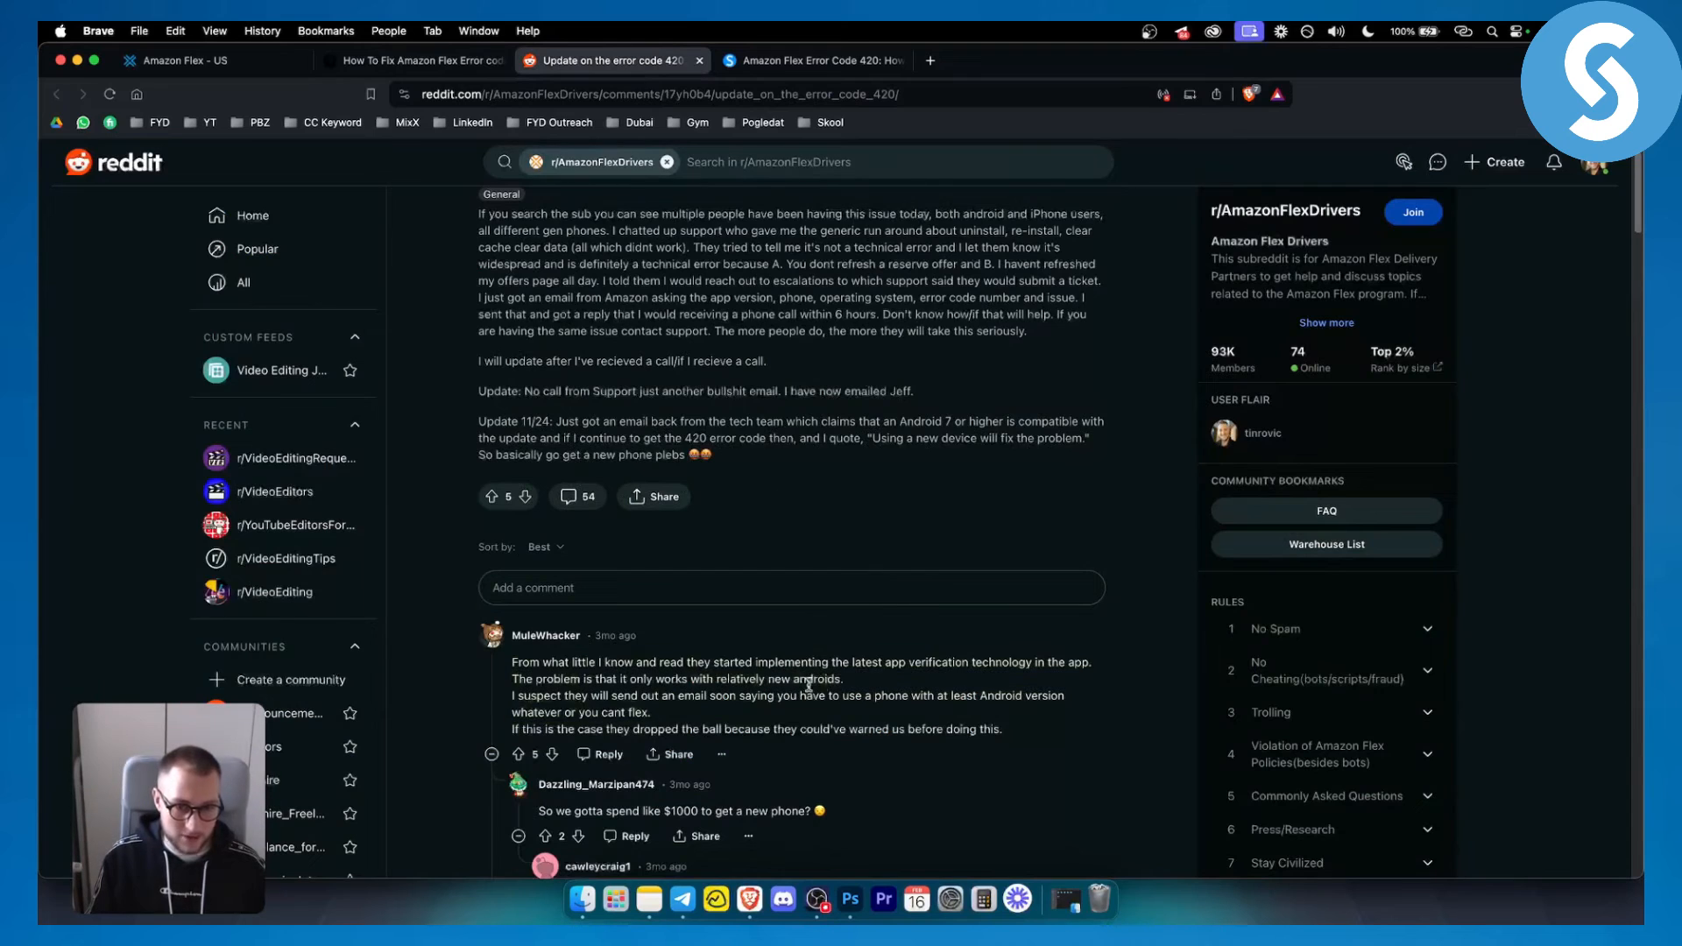
drag(894, 660, 703, 678)
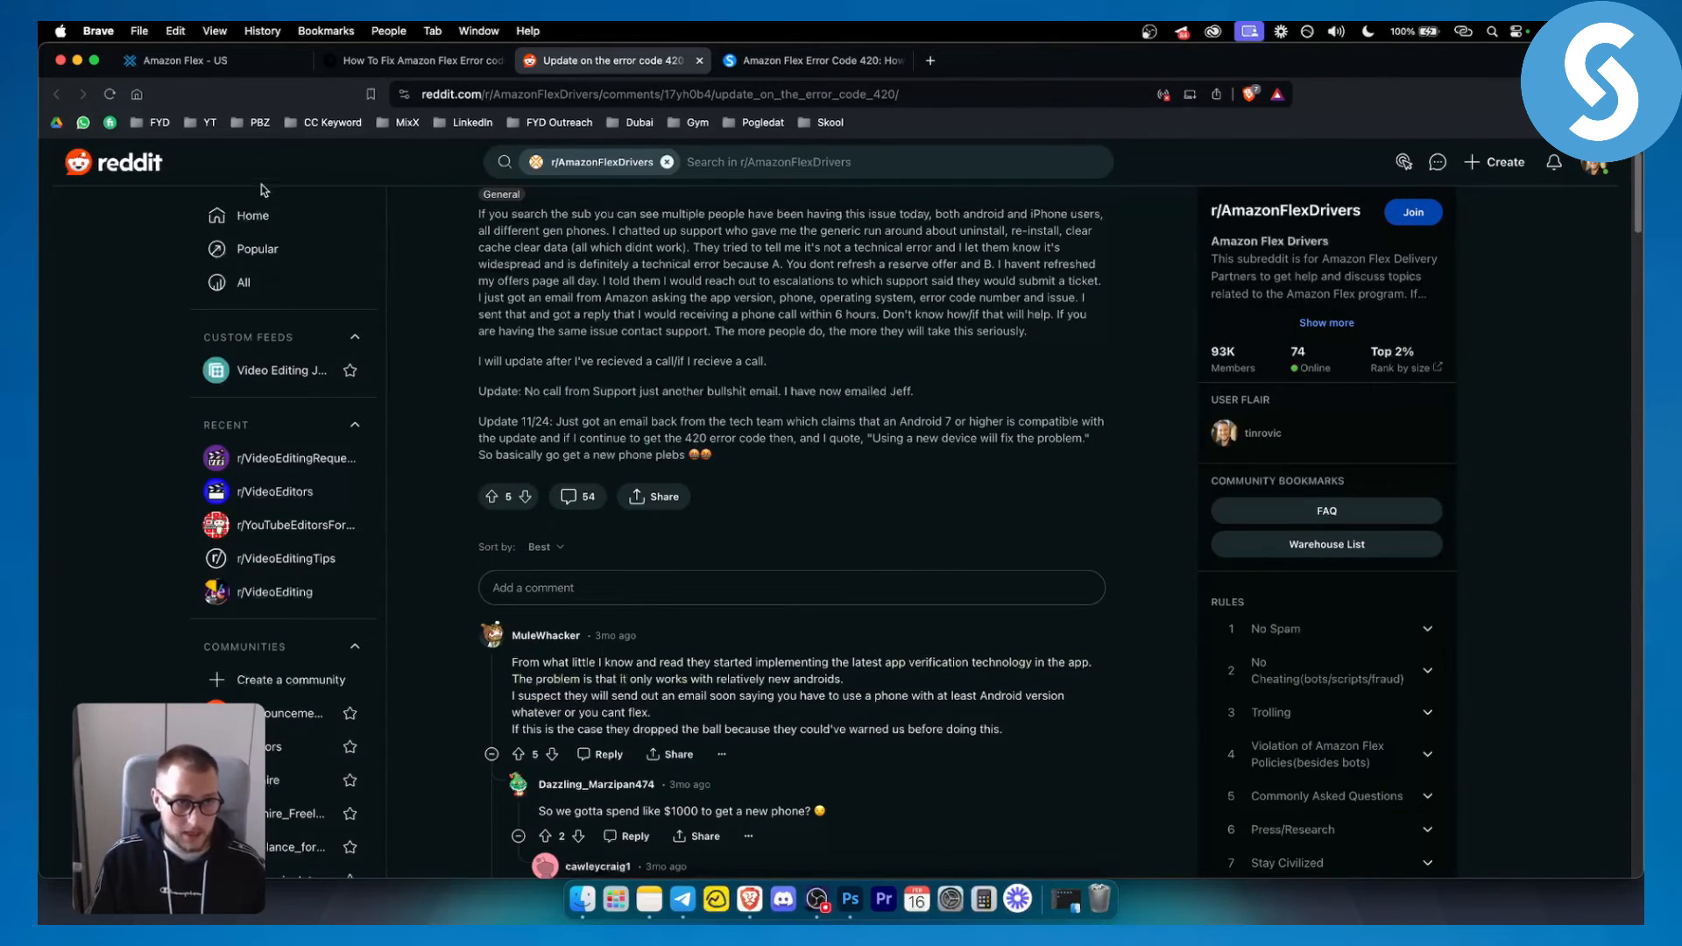
click(184, 60)
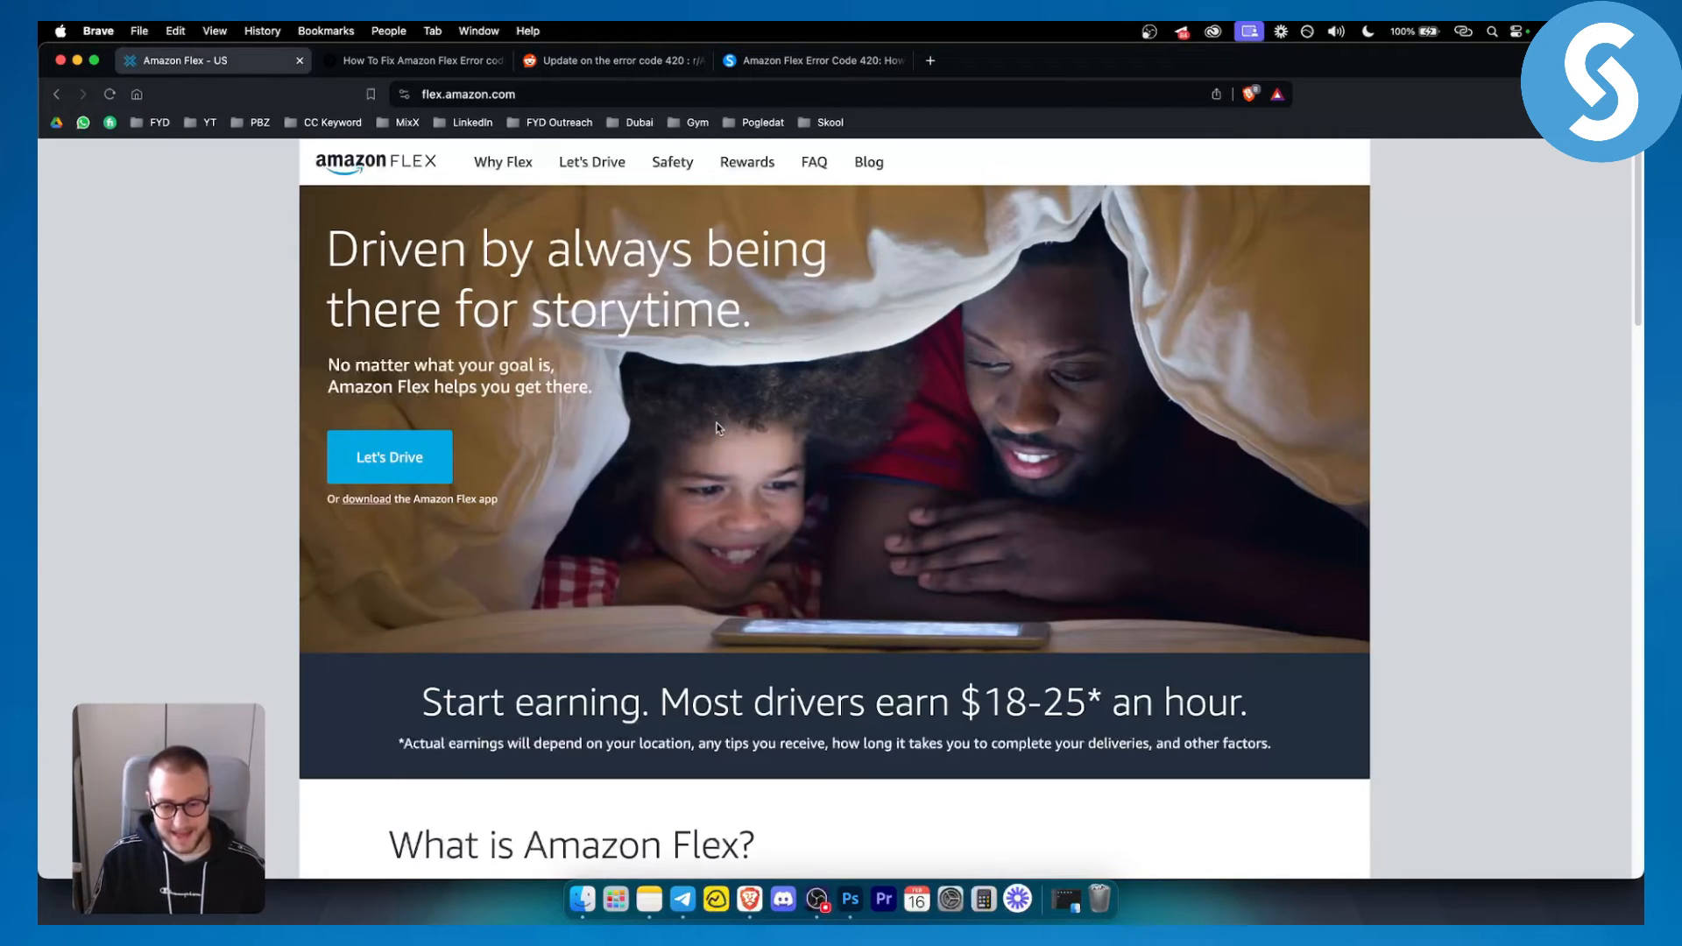